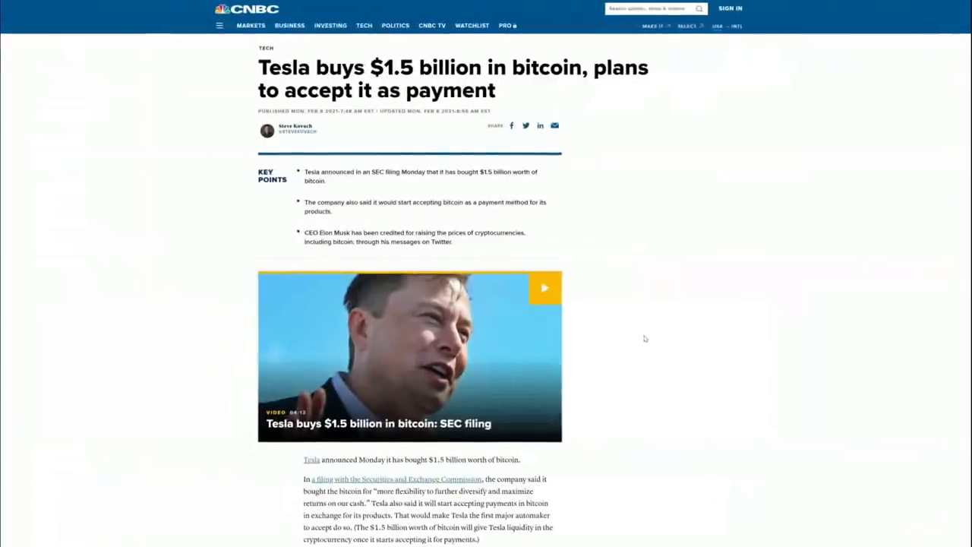
Scroll down the Forbes bitcoin-price article through its opening paragraphs.
scroll("down", 3)
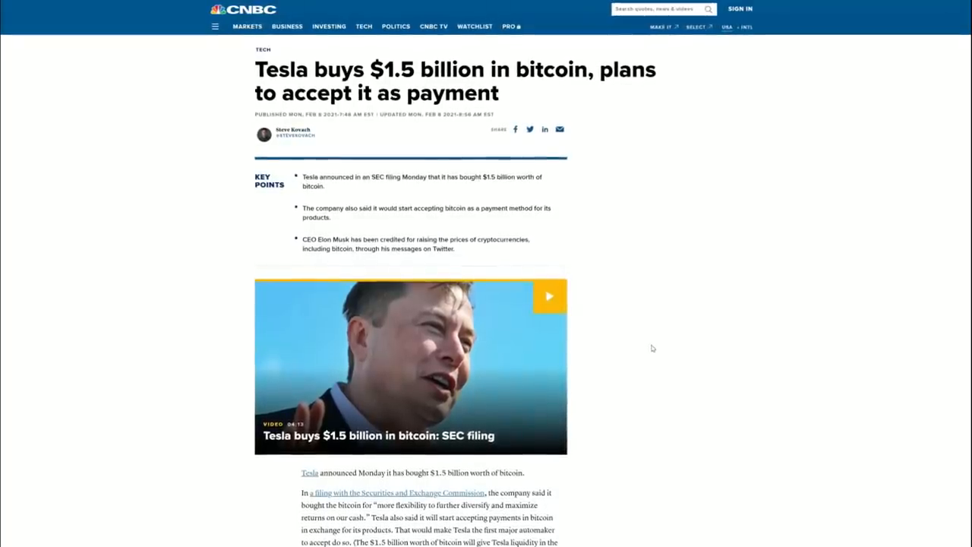
scroll("down", 3)
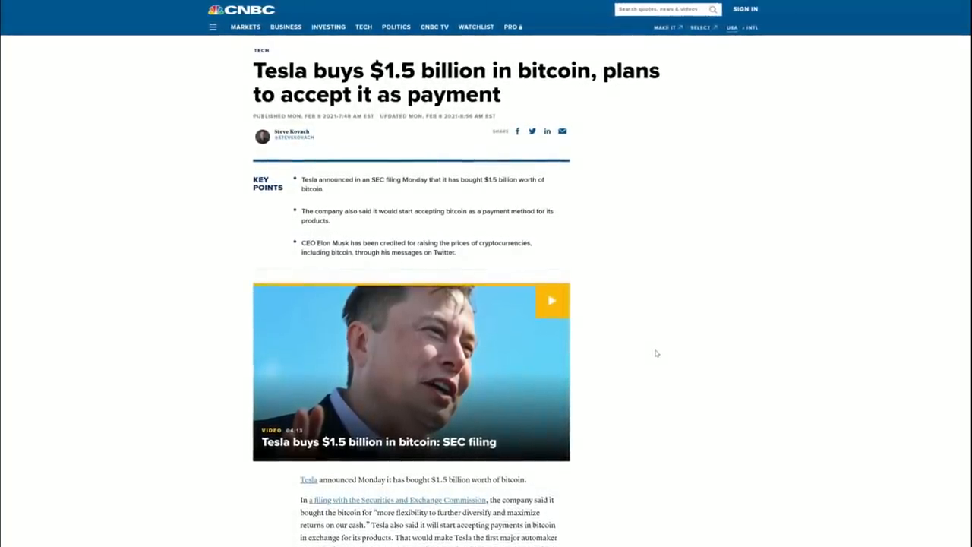
scroll("down", 3)
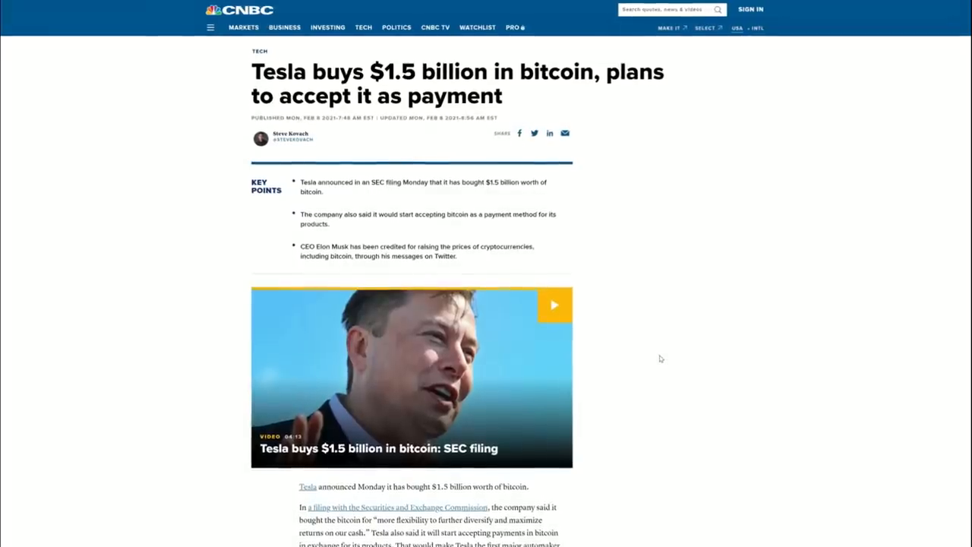
scroll("down", 3)
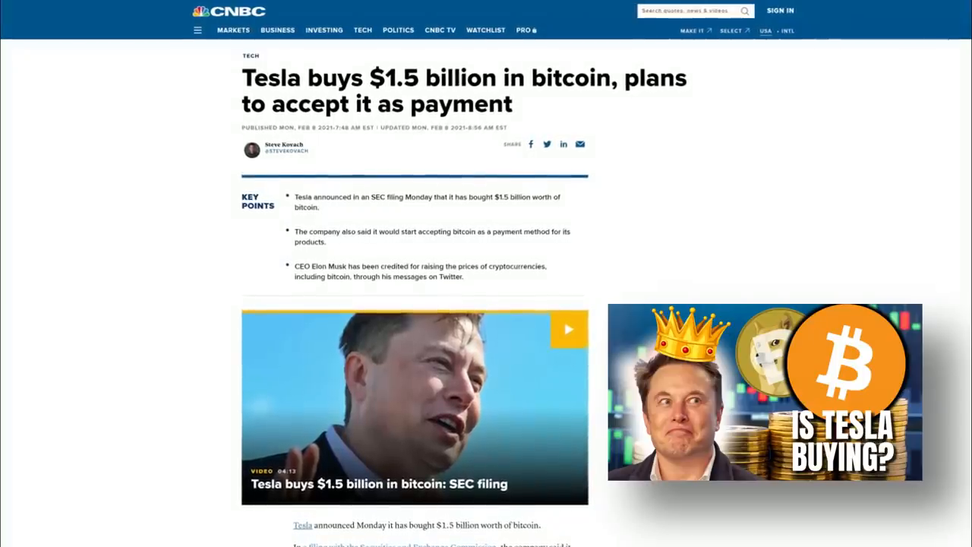
scroll("down", 3)
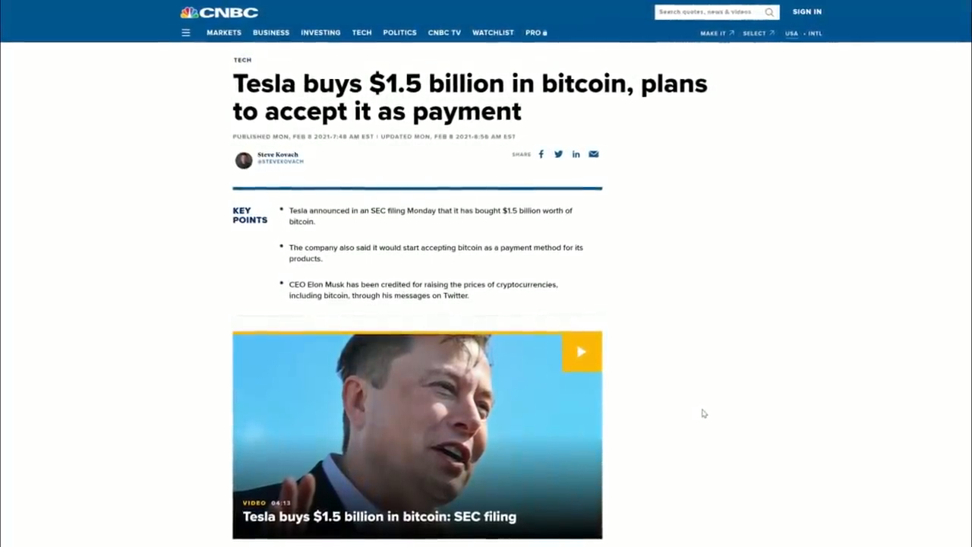
scroll("down", 3)
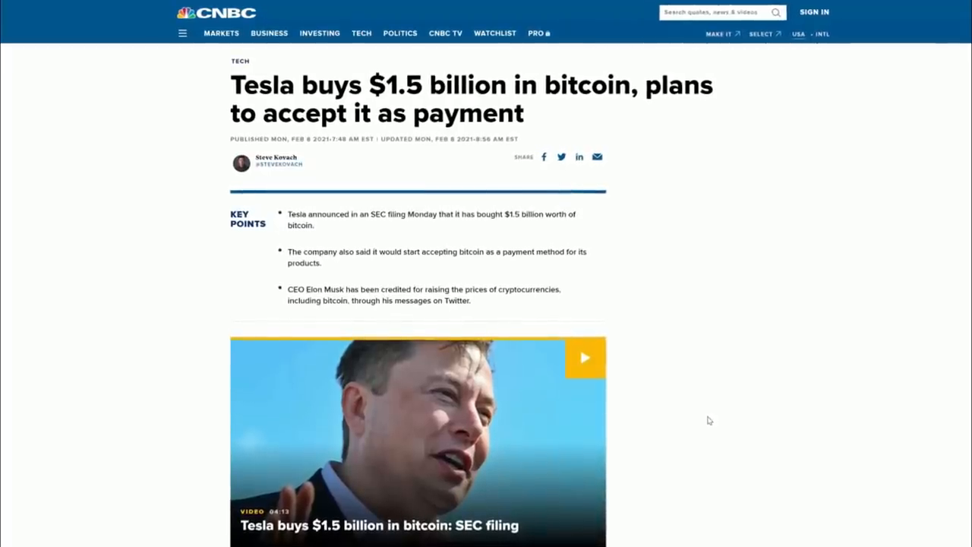
scroll("down", 3)
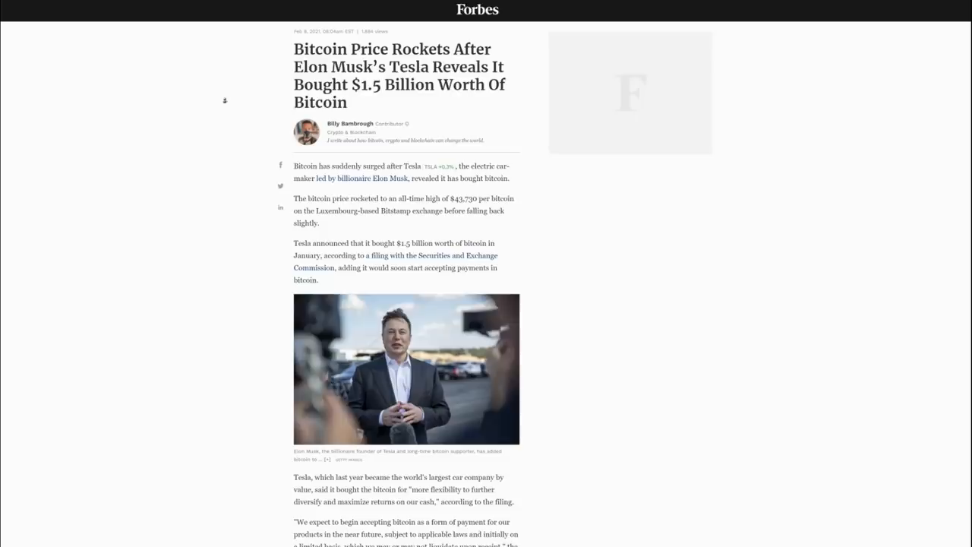
Read down to the MicroStrategy passage with the CEX.IO $50,000 bitcoin prediction, then return to the CNBC Tesla article.
scroll("down", 3)
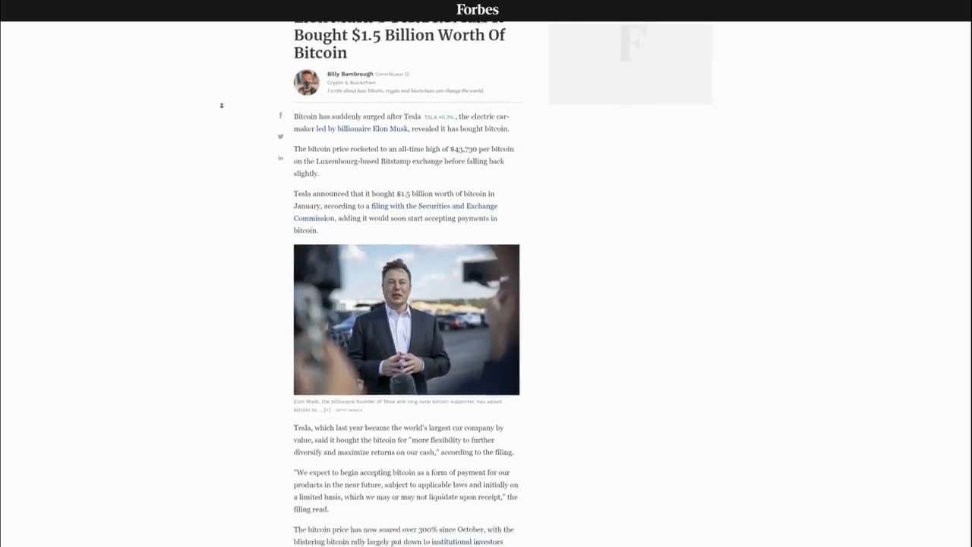
scroll("down", 3)
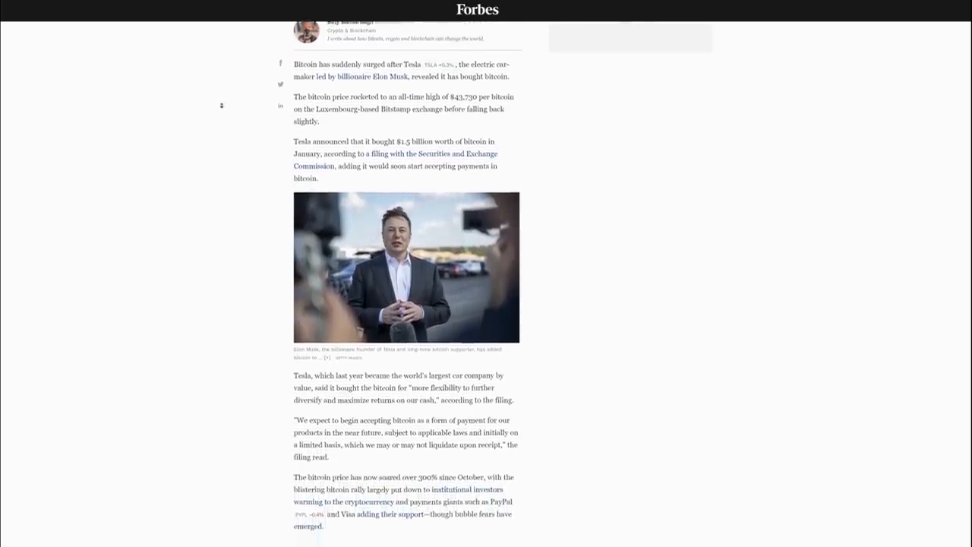
scroll("down", 3)
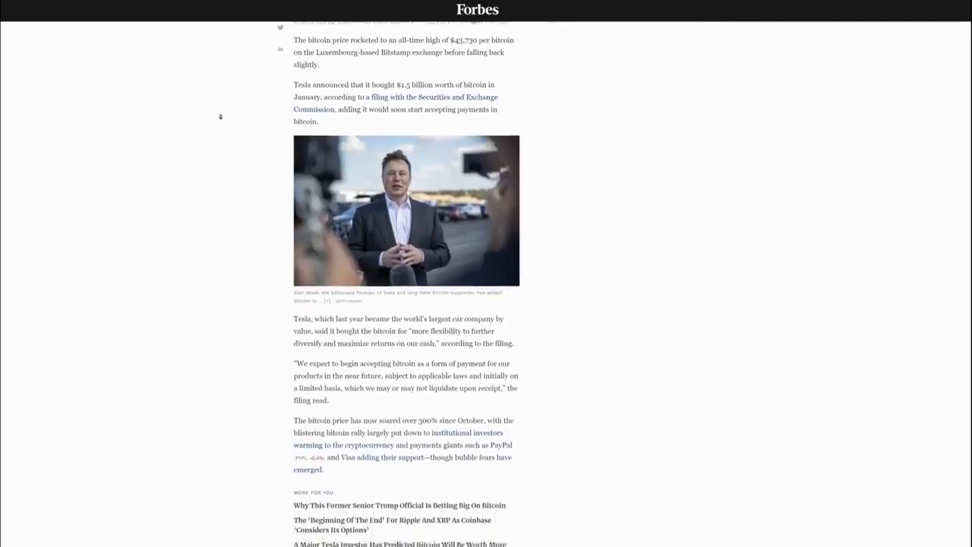
scroll("down", 3)
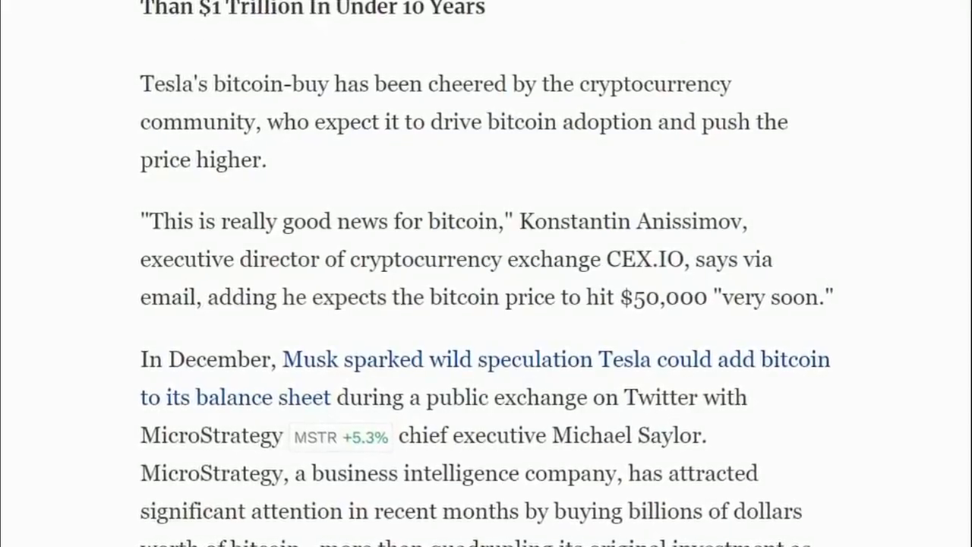
scroll("up", 3)
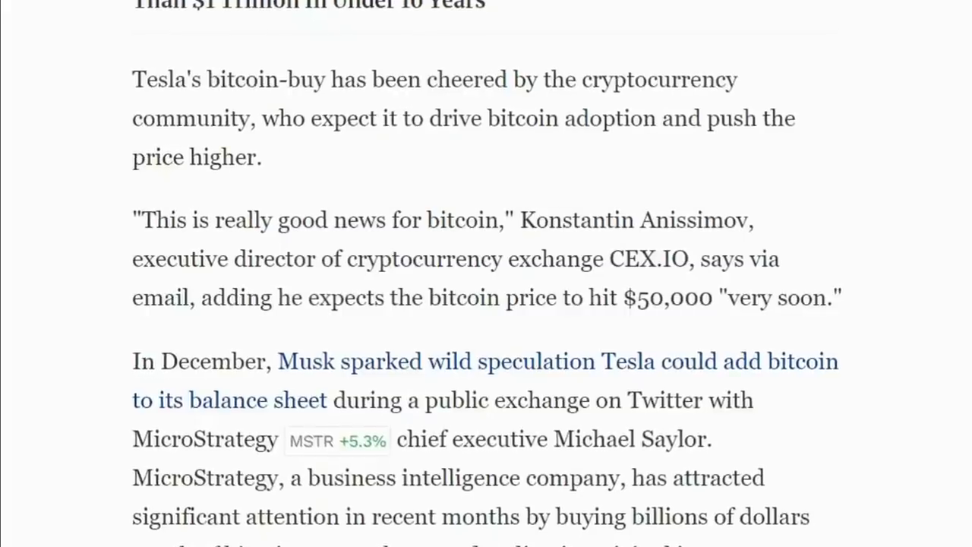
scroll("up", 3)
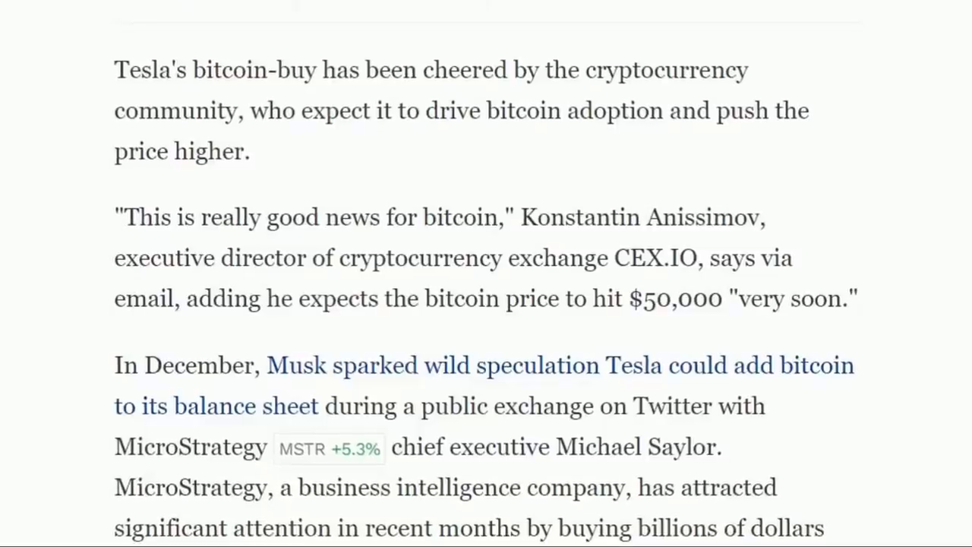
scroll("down", 3)
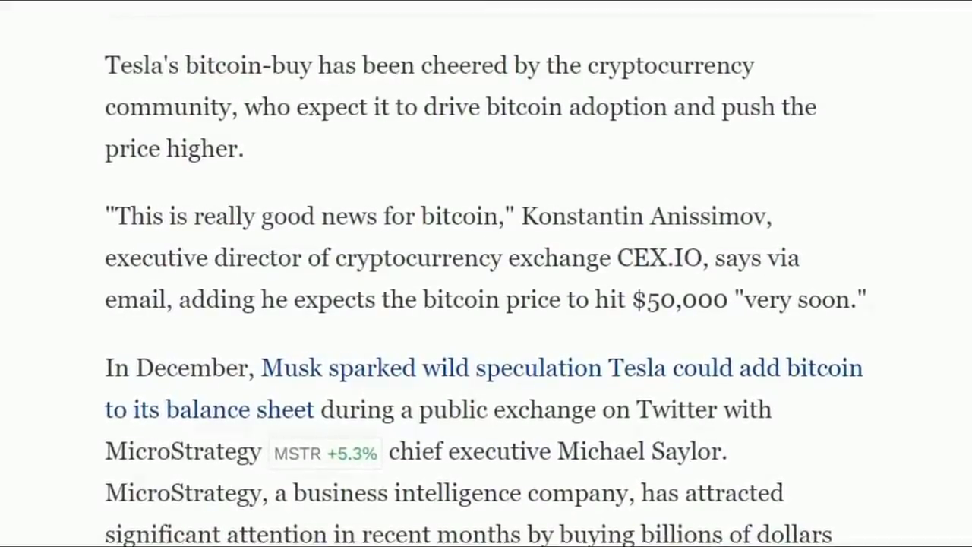
scroll("up", 3)
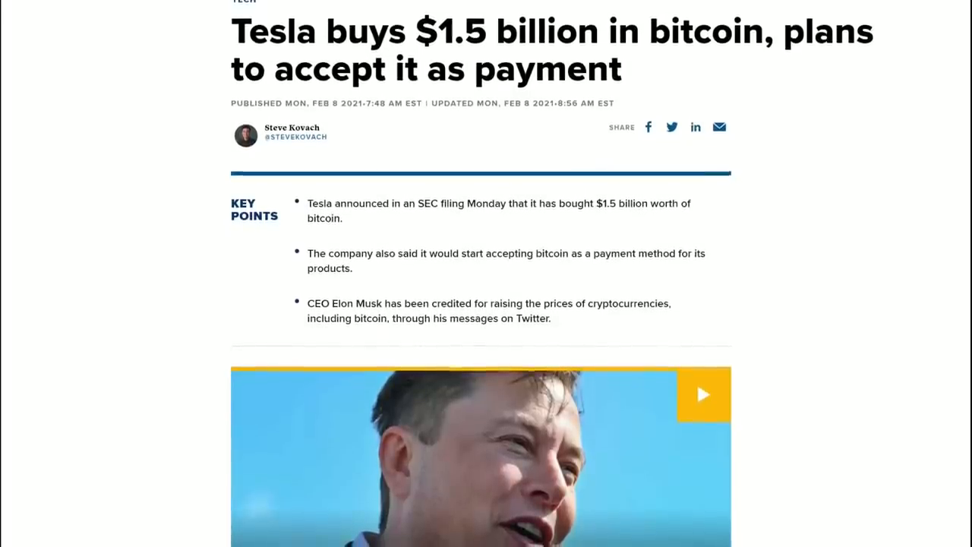
Move through the CNBC article on Tesla's $1.5 billion bitcoin purchase to its Key Points.
scroll("up", 3)
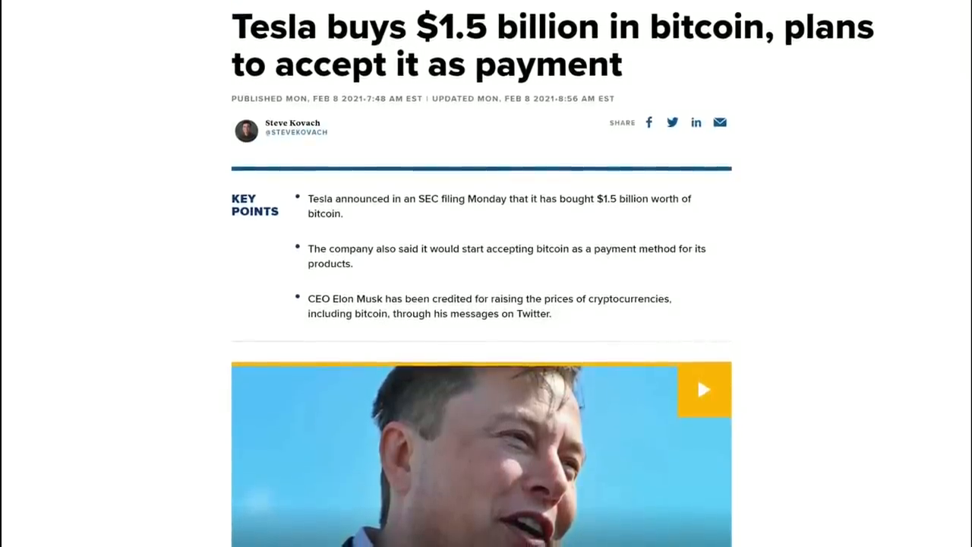
scroll("up", 3)
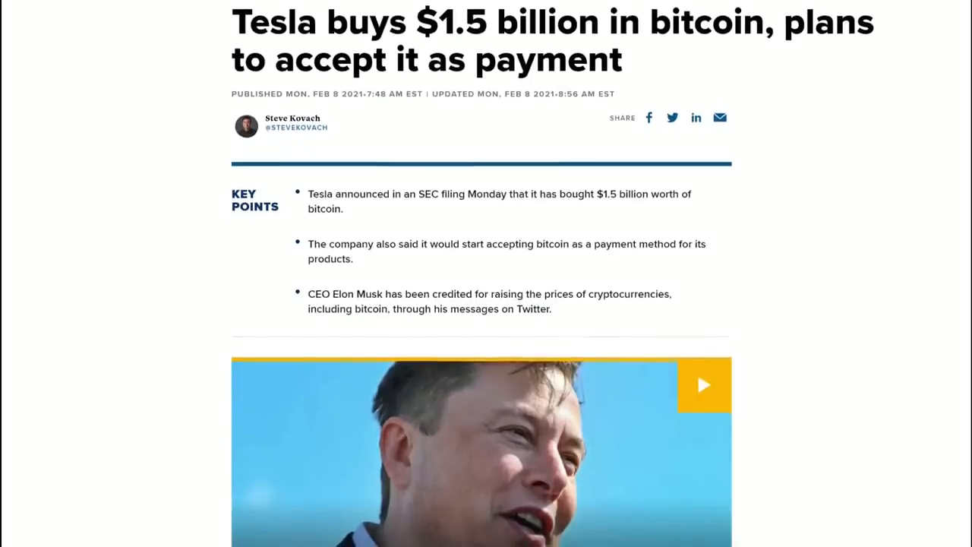
scroll("up", 3)
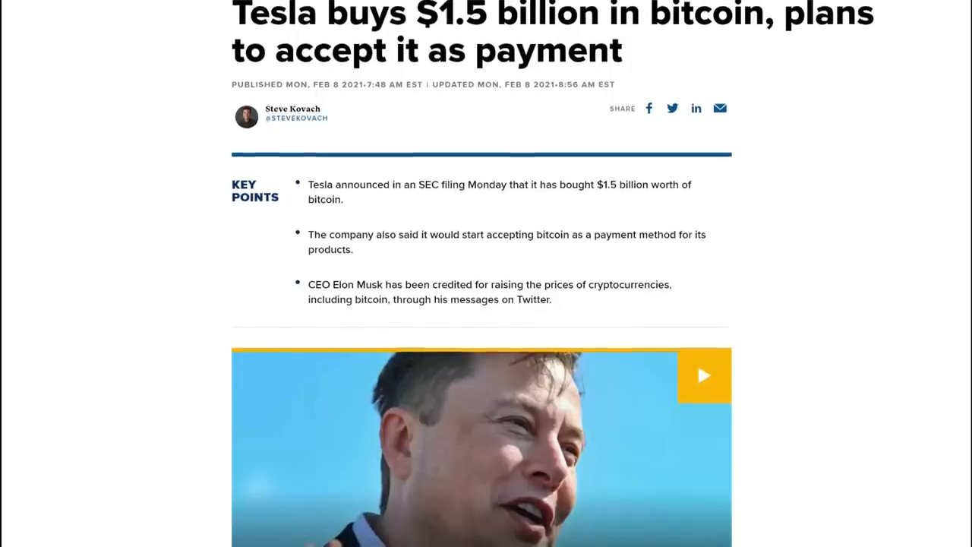
scroll("up", 3)
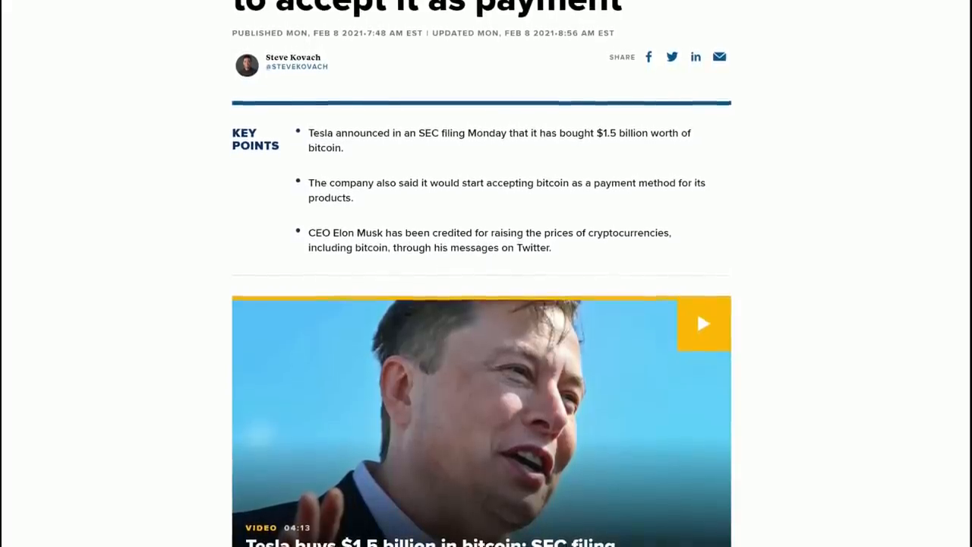
scroll("down", 3)
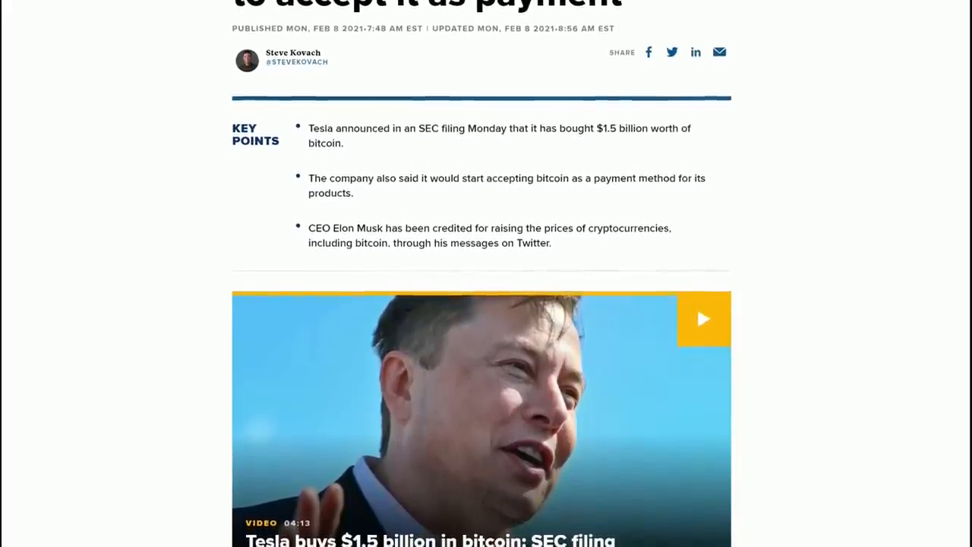
scroll("up", 3)
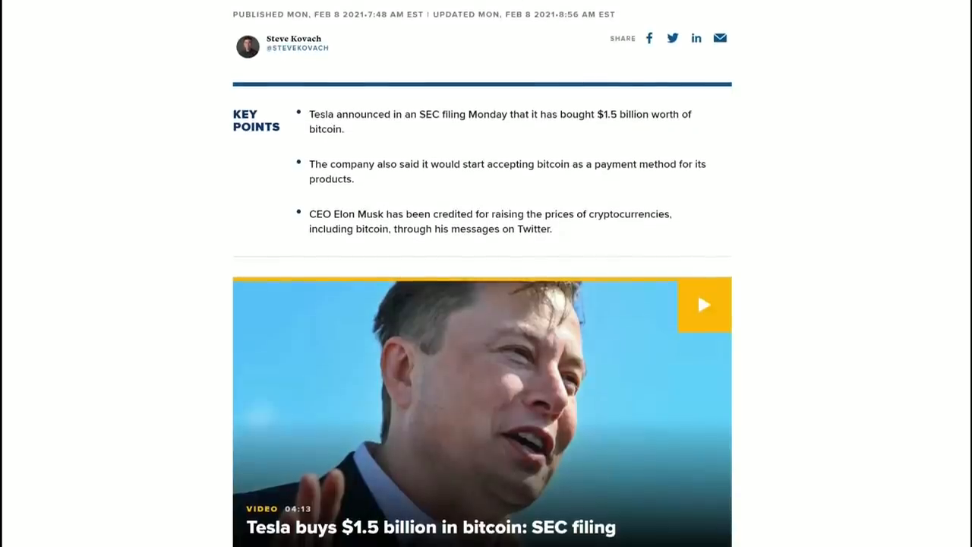
Continue through the article's video section and bring up the market-cap ranking with Tesla seventh at $807 billion.
scroll("up", 3)
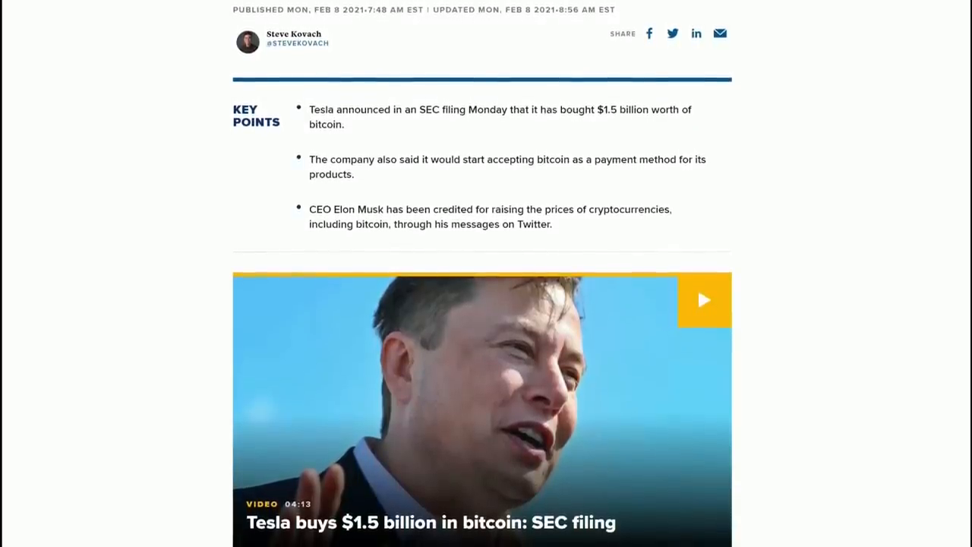
scroll("up", 3)
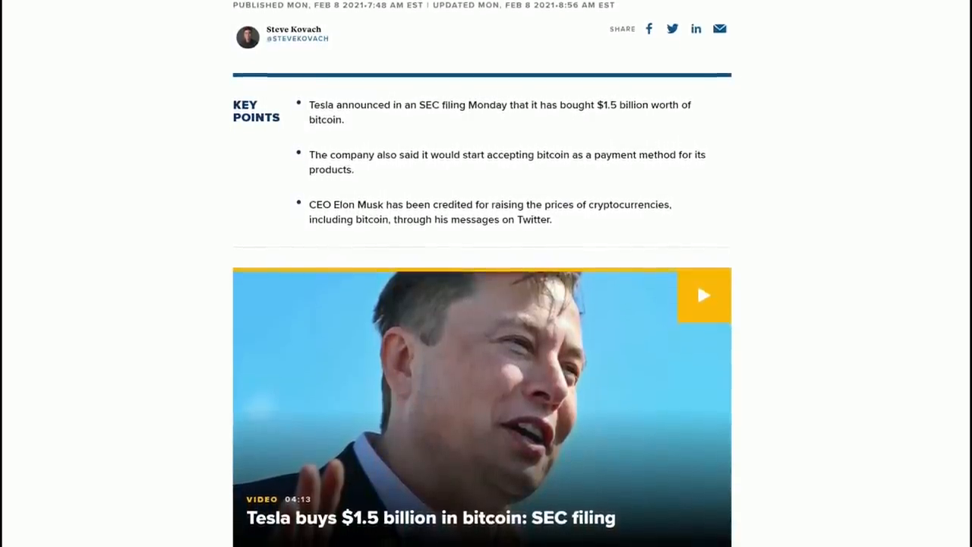
scroll("up", 3)
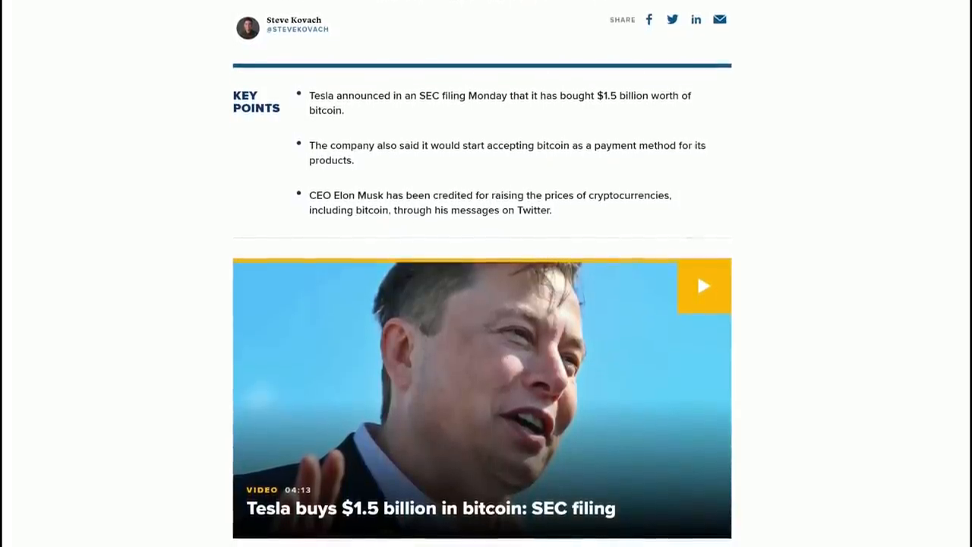
scroll("up", 3)
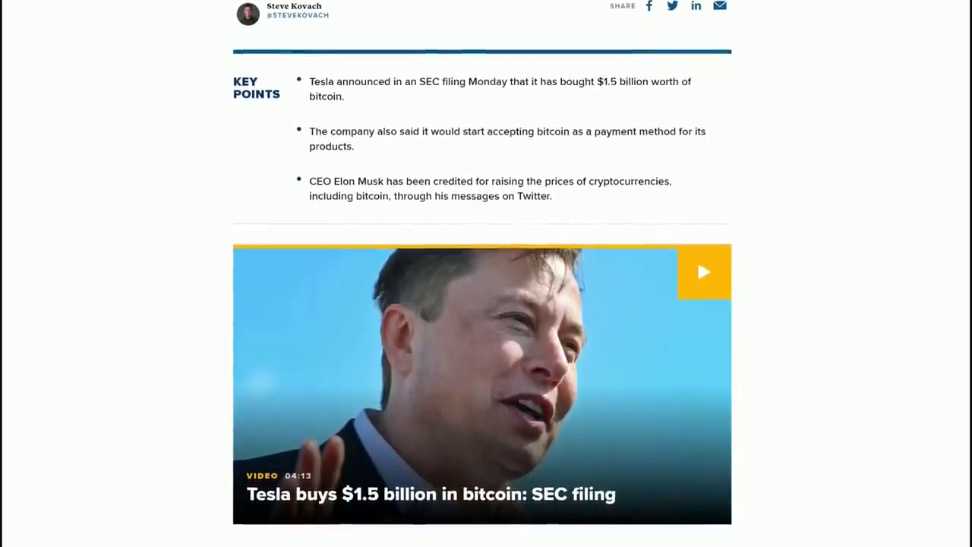
scroll("down", 3)
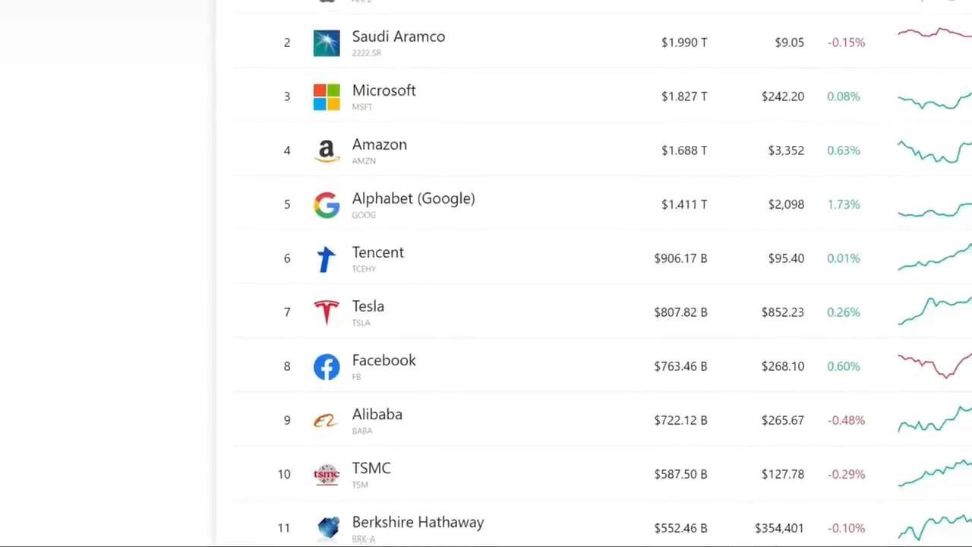
Look over the top of the Largest Companies by Market Cap table around Tesla's seventh place.
scroll("up", 3)
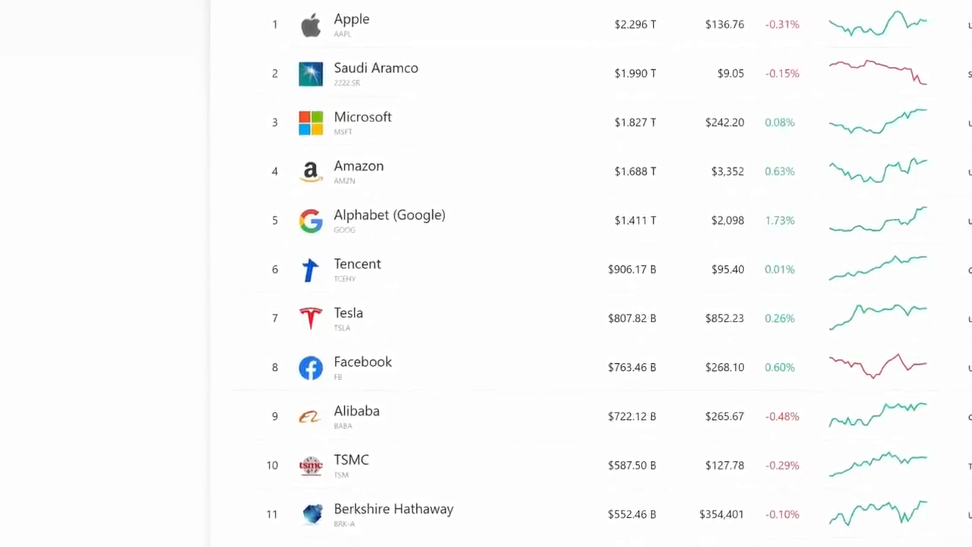
scroll("up", 3)
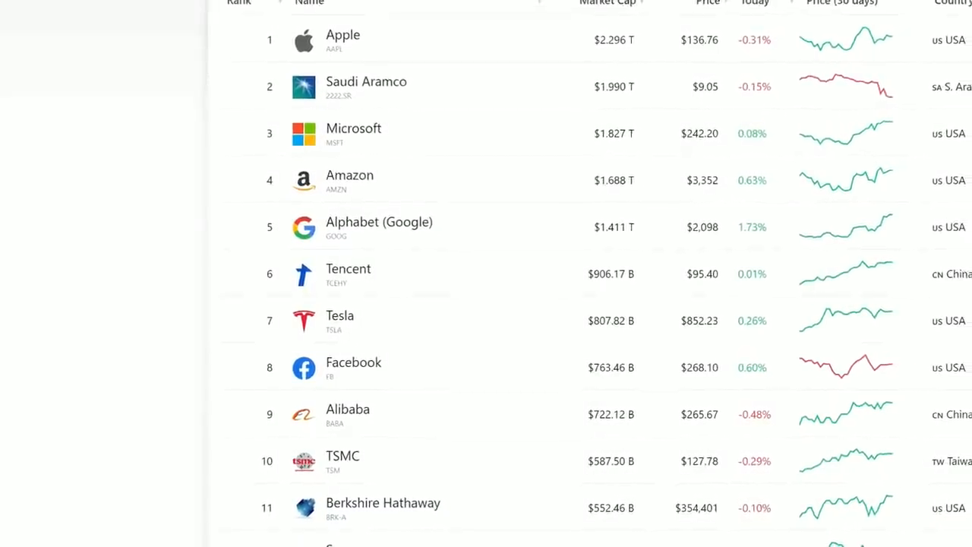
scroll("up", 3)
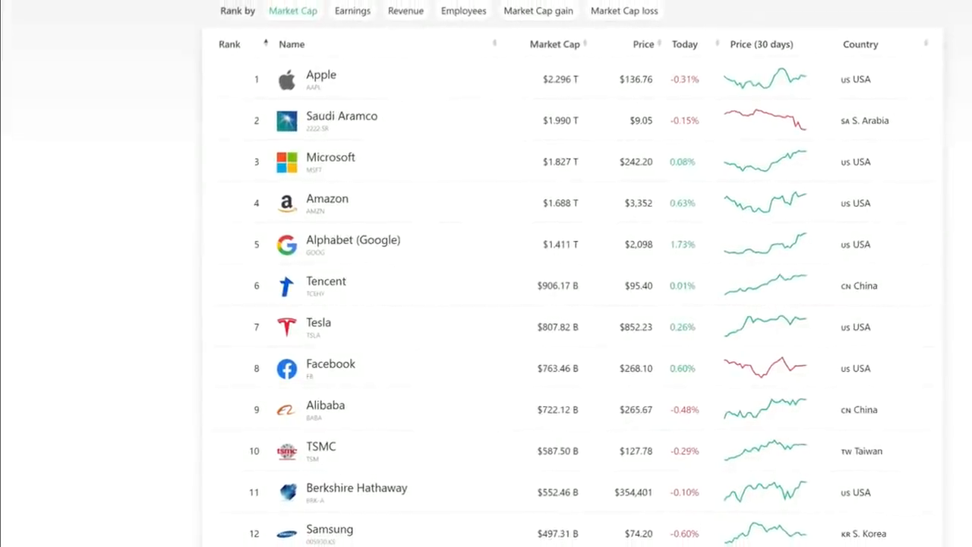
scroll("up", 3)
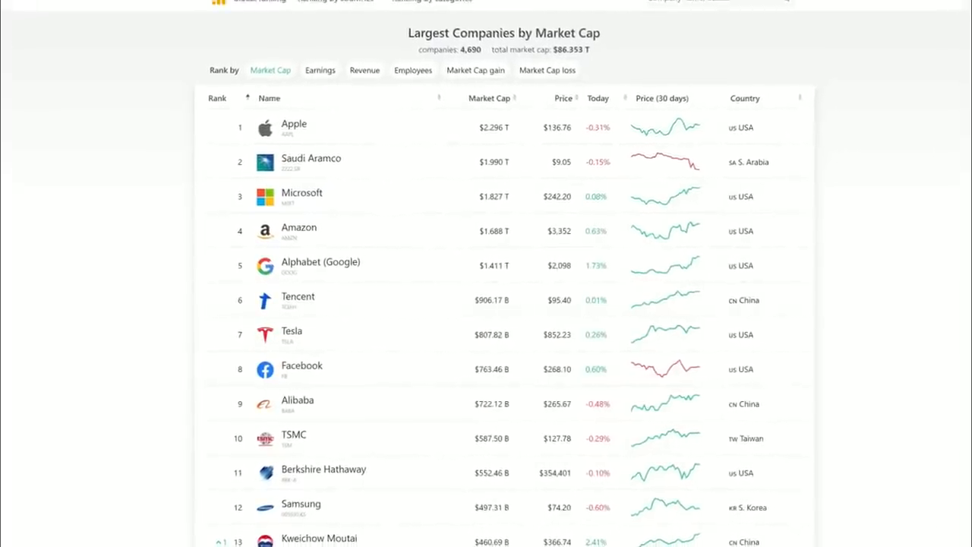
scroll("up", 3)
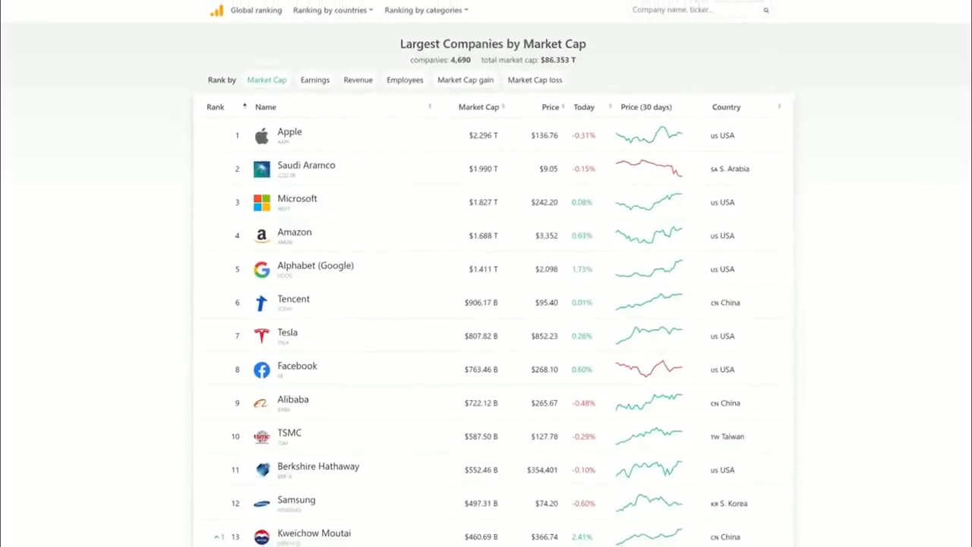
scroll("down", 3)
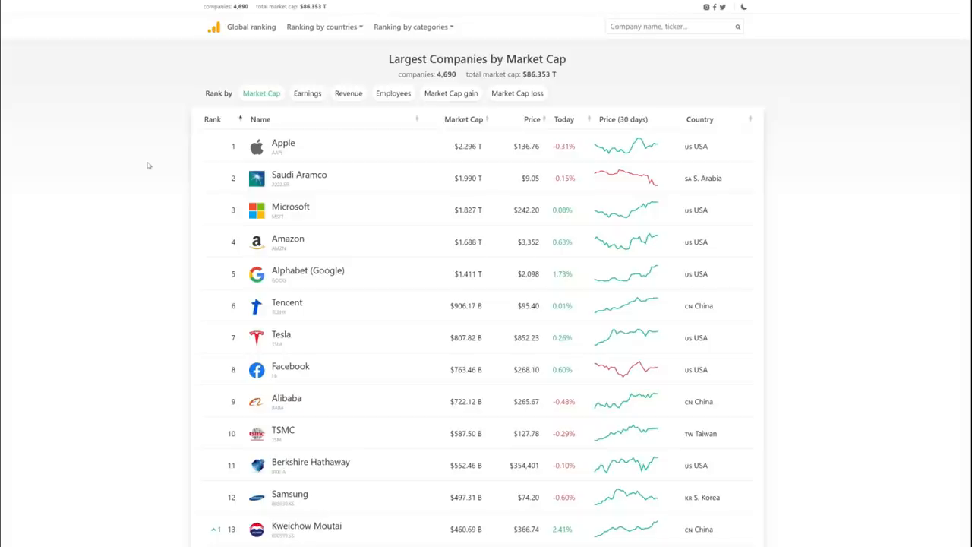
mouse_move(160, 164)
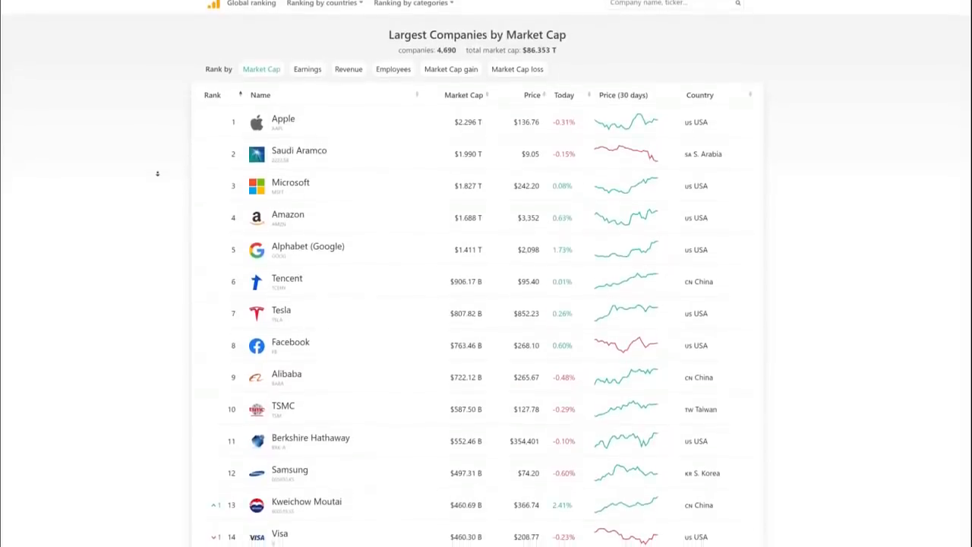
scroll("up", 3)
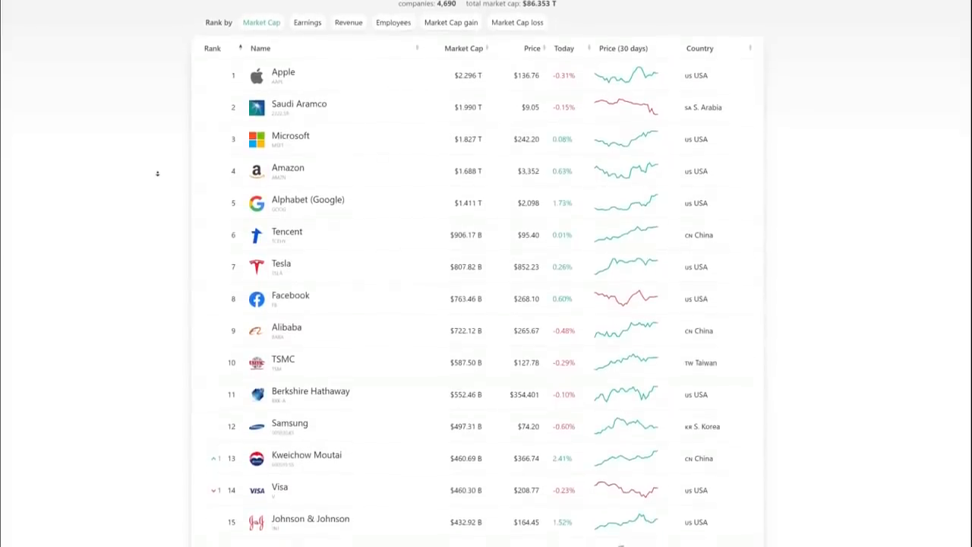
scroll("up", 3)
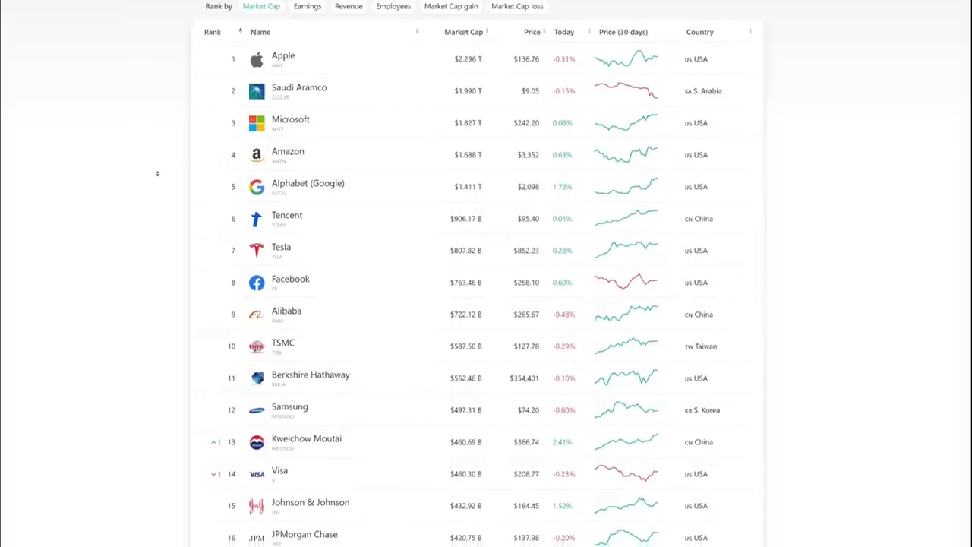
scroll("up", 3)
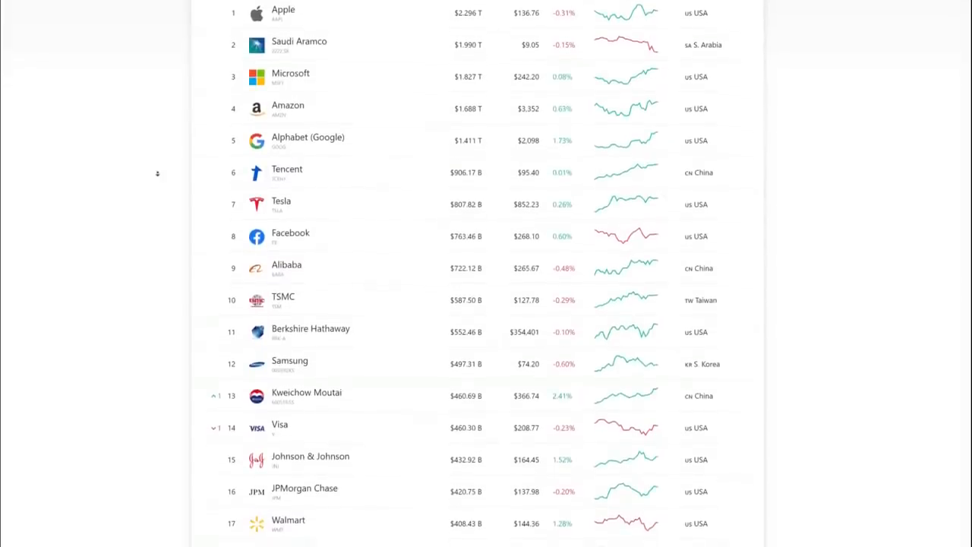
Move down the ranking into the companies placed in the twenties, such as Netflix and Nike.
scroll("down", 3)
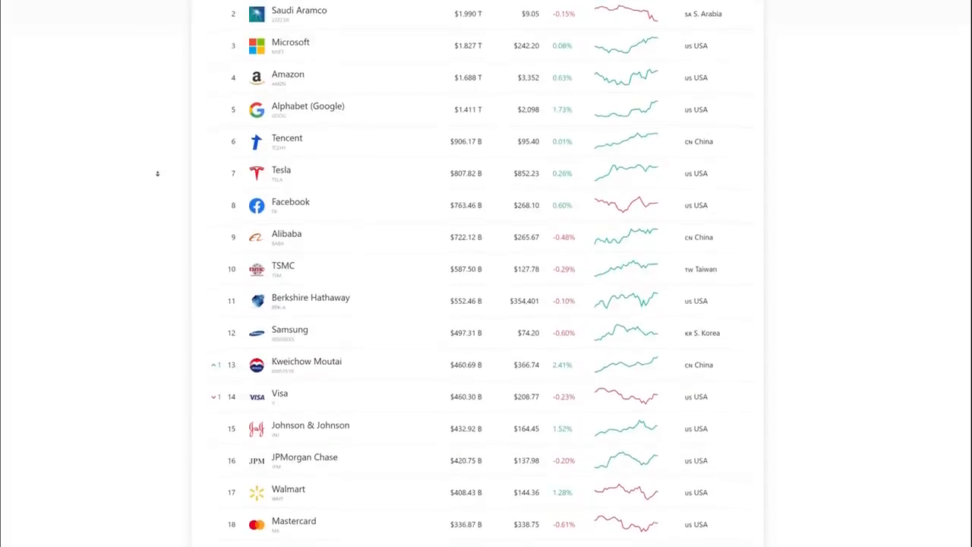
scroll("down", 3)
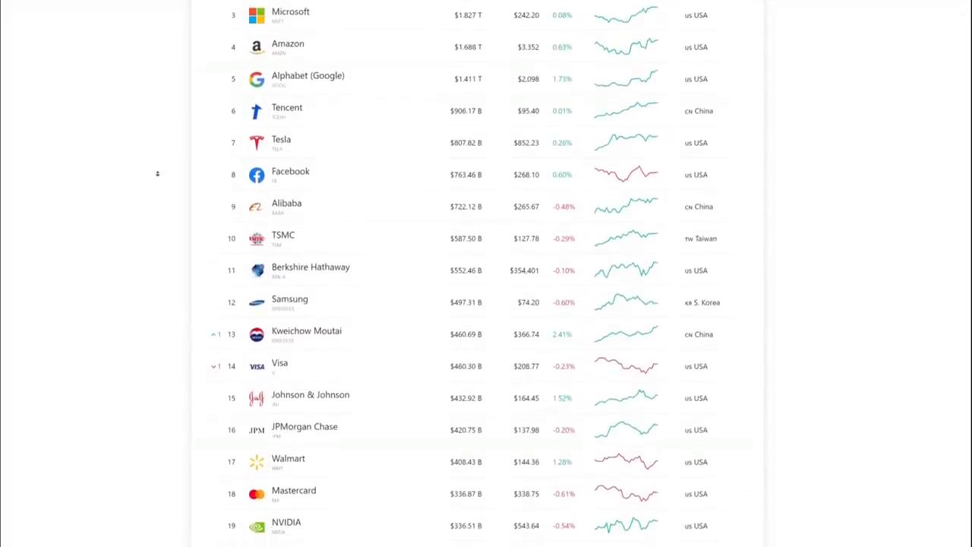
scroll("down", 3)
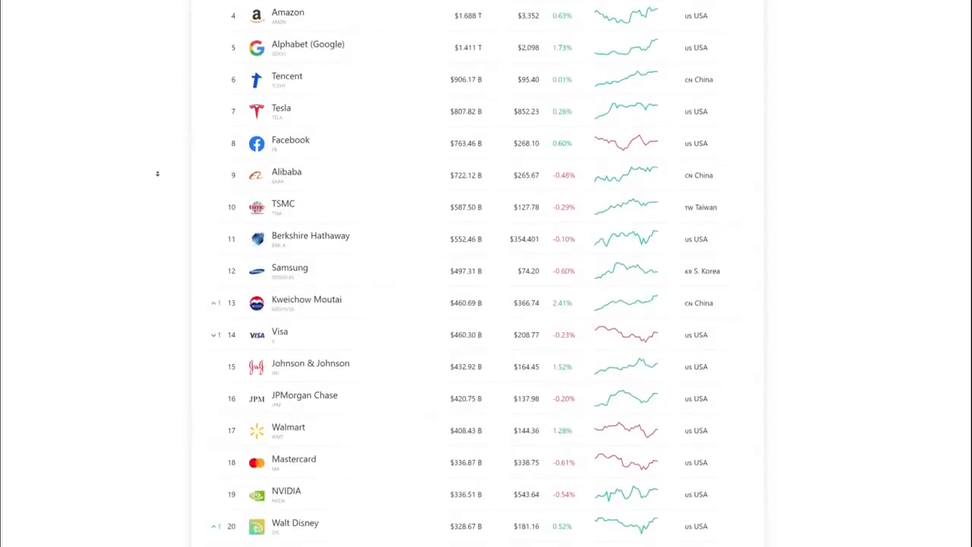
scroll("down", 3)
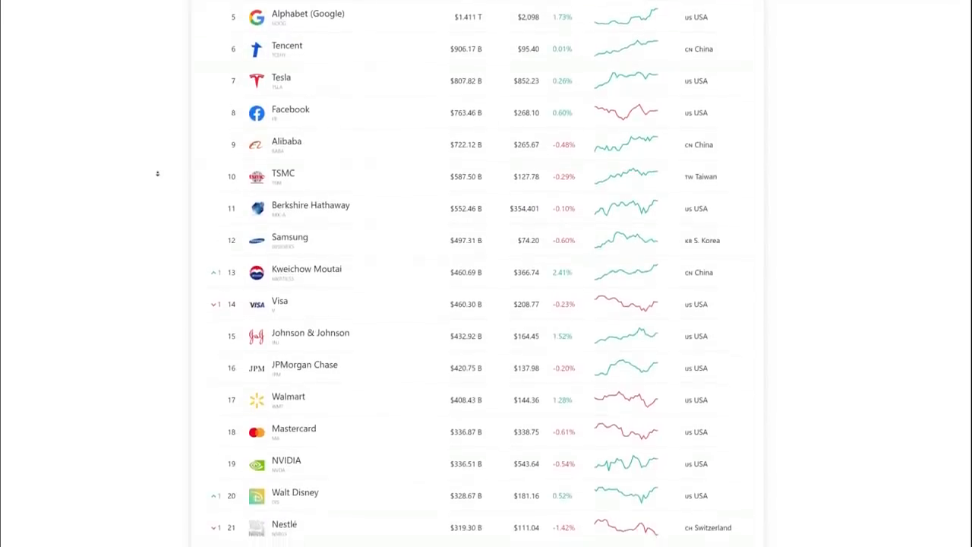
scroll("down", 3)
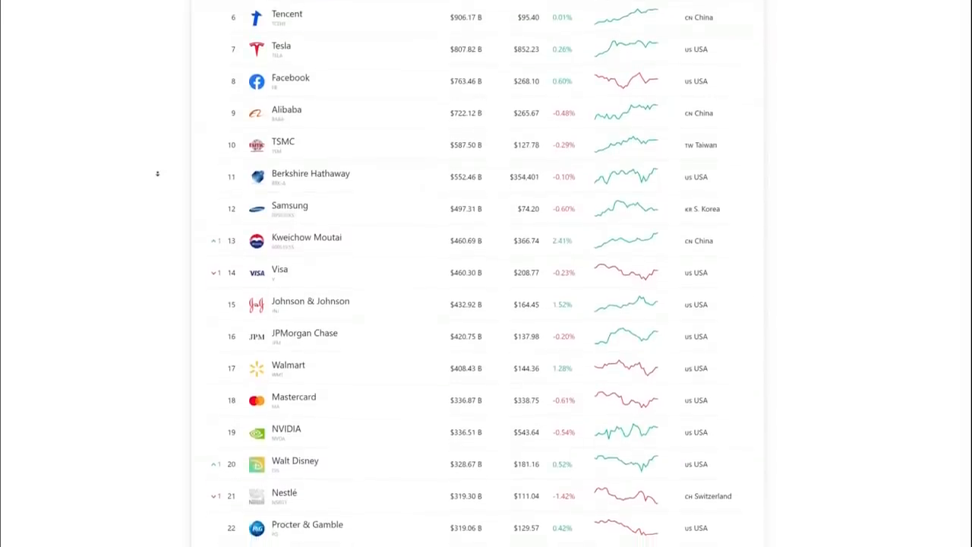
scroll("down", 3)
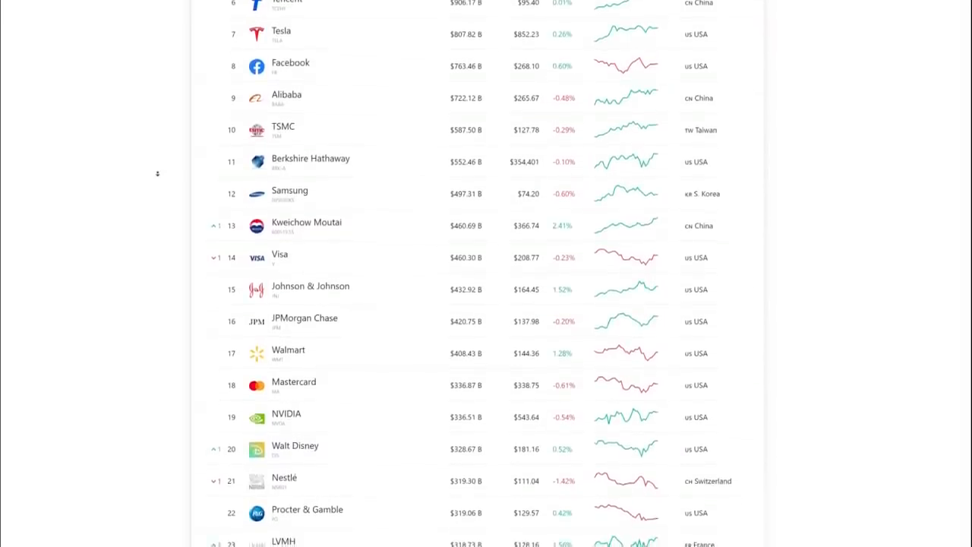
scroll("down", 3)
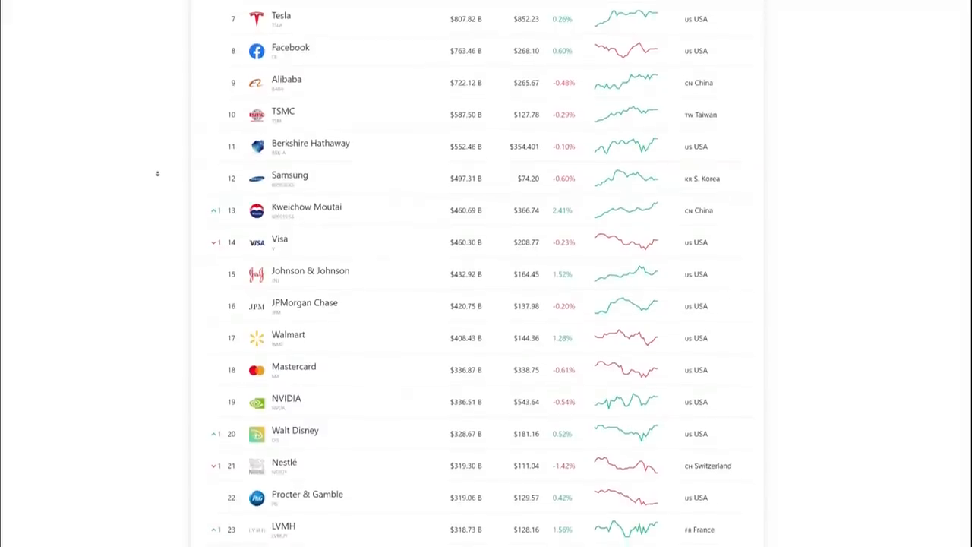
scroll("down", 3)
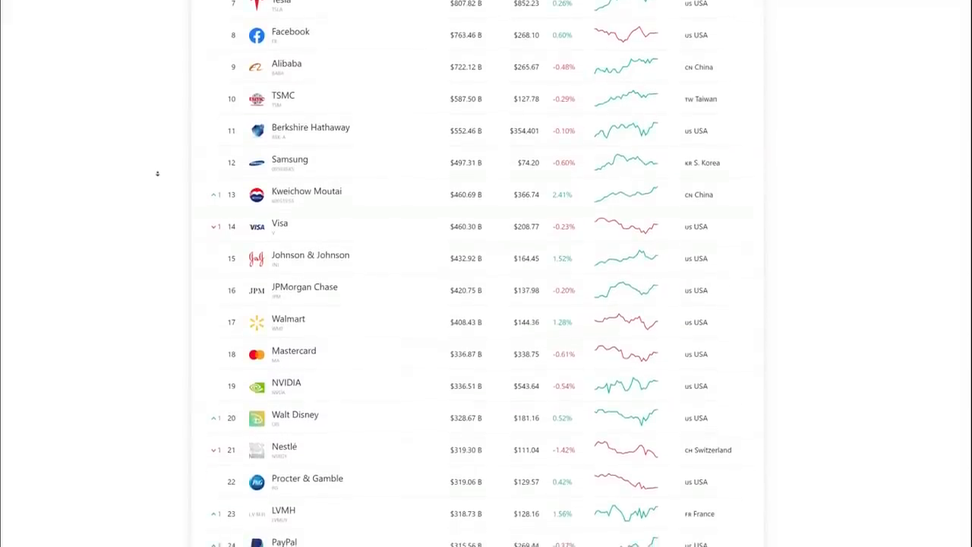
scroll("down", 3)
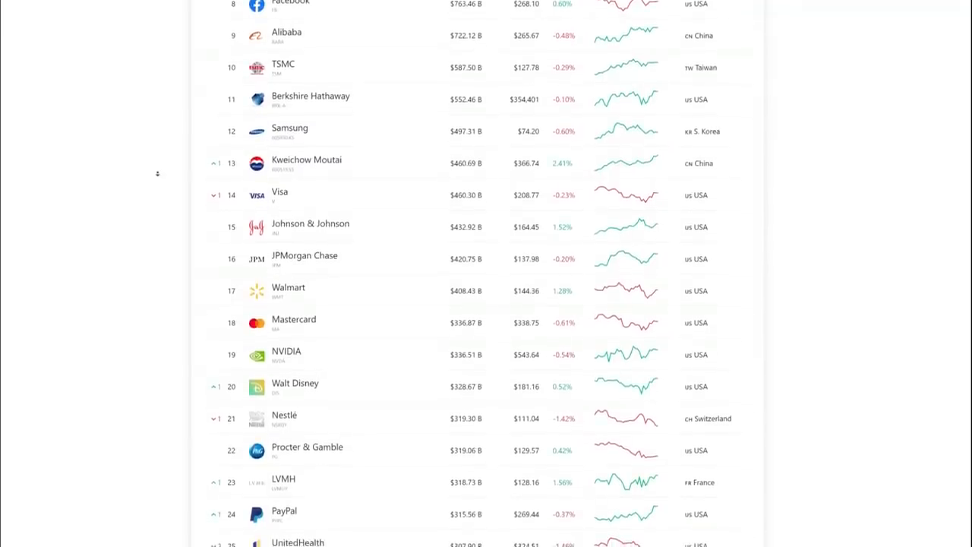
scroll("down", 3)
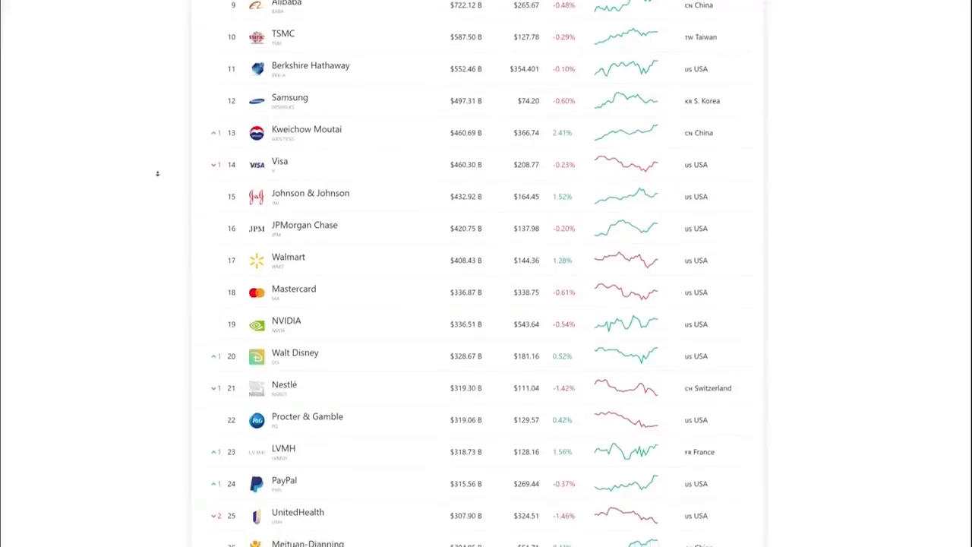
scroll("down", 3)
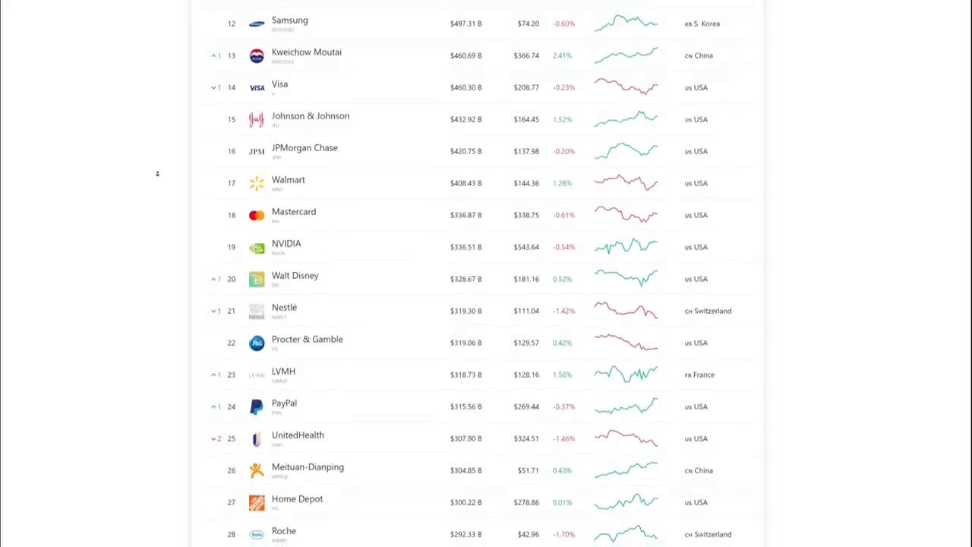
Continue down the table to the rows around rank 30.
scroll("up", 3)
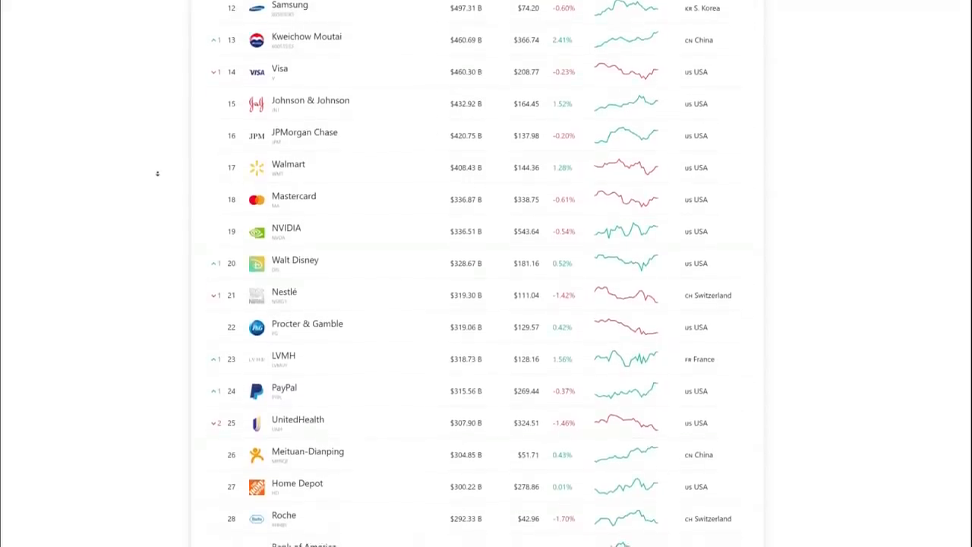
scroll("down", 3)
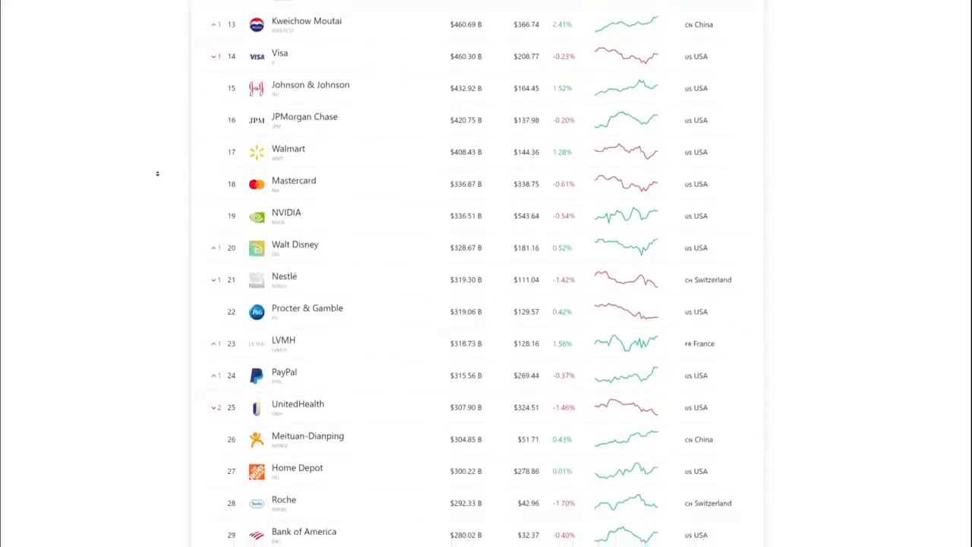
scroll("up", 3)
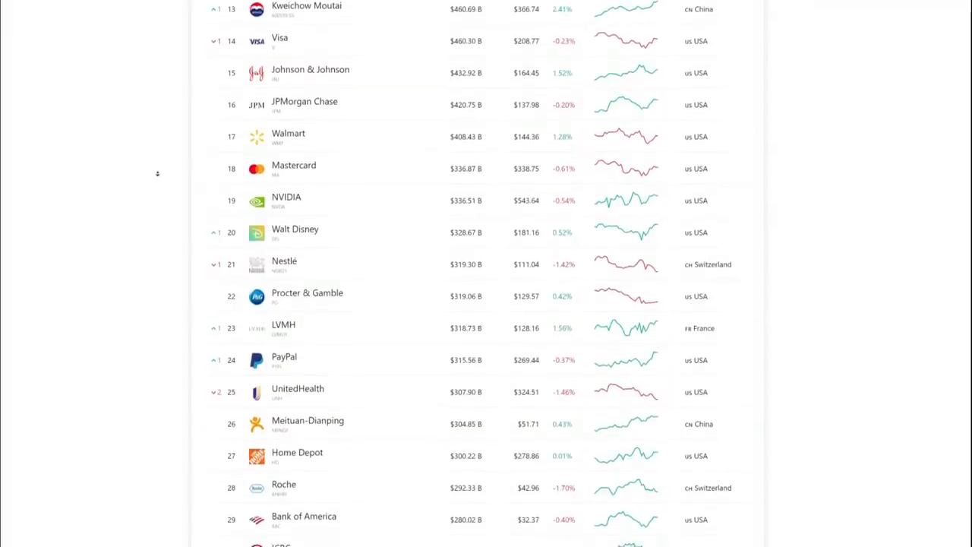
scroll("down", 3)
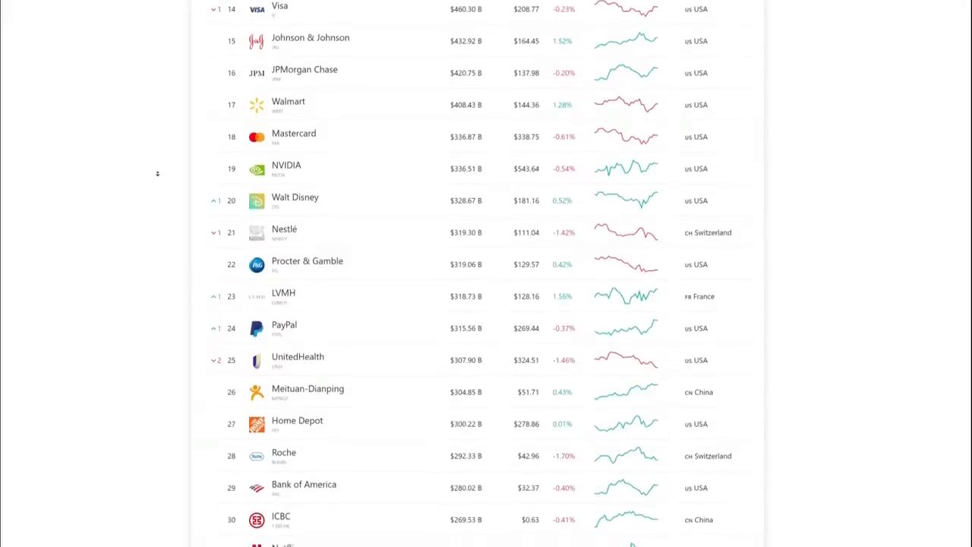
scroll("down", 3)
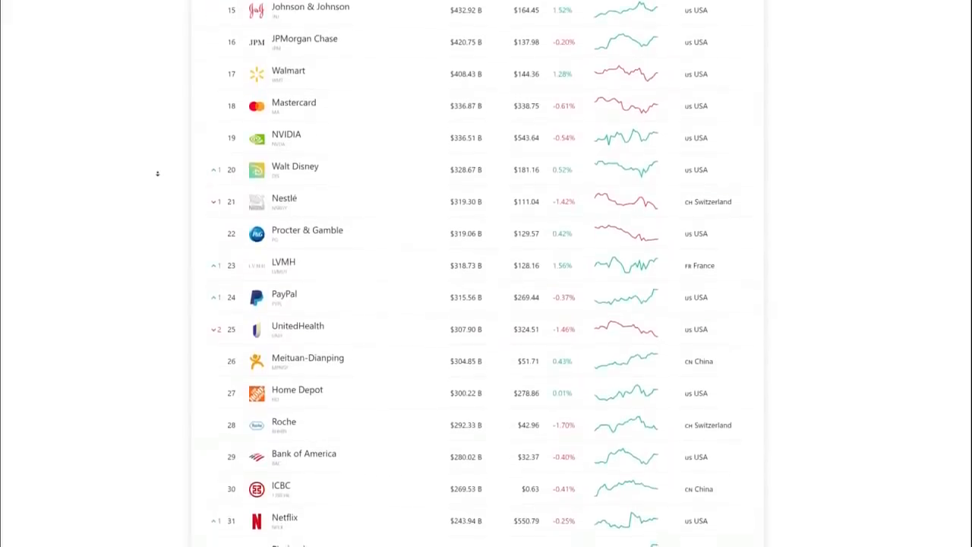
scroll("down", 3)
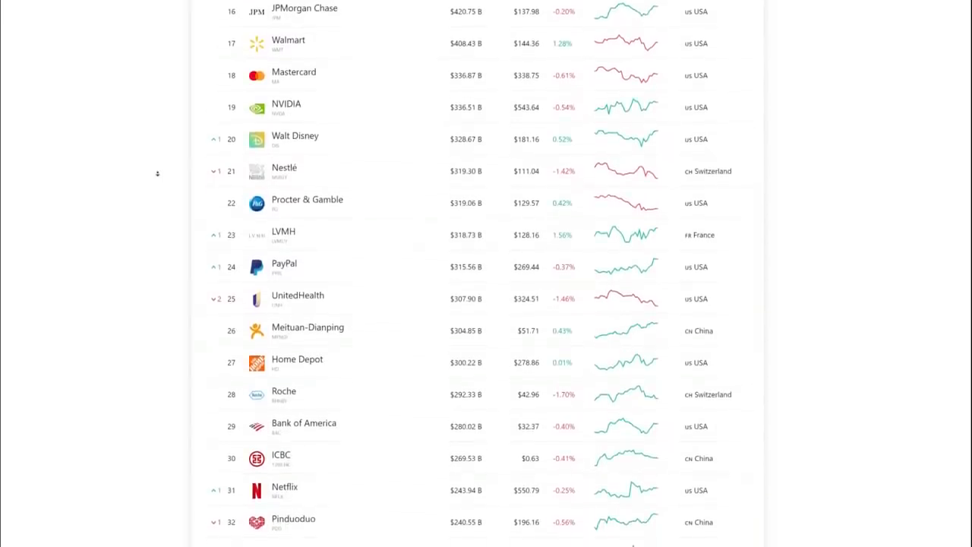
scroll("down", 3)
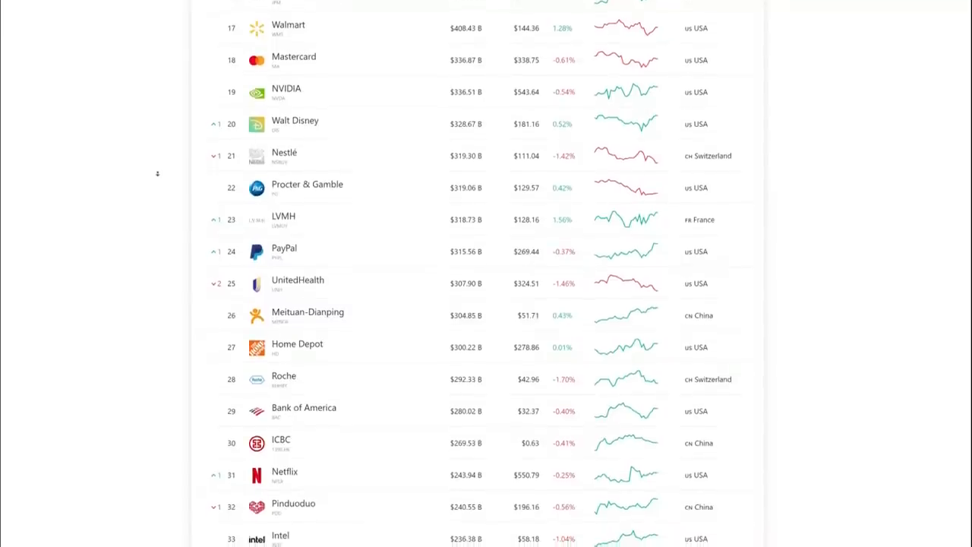
scroll("up", 3)
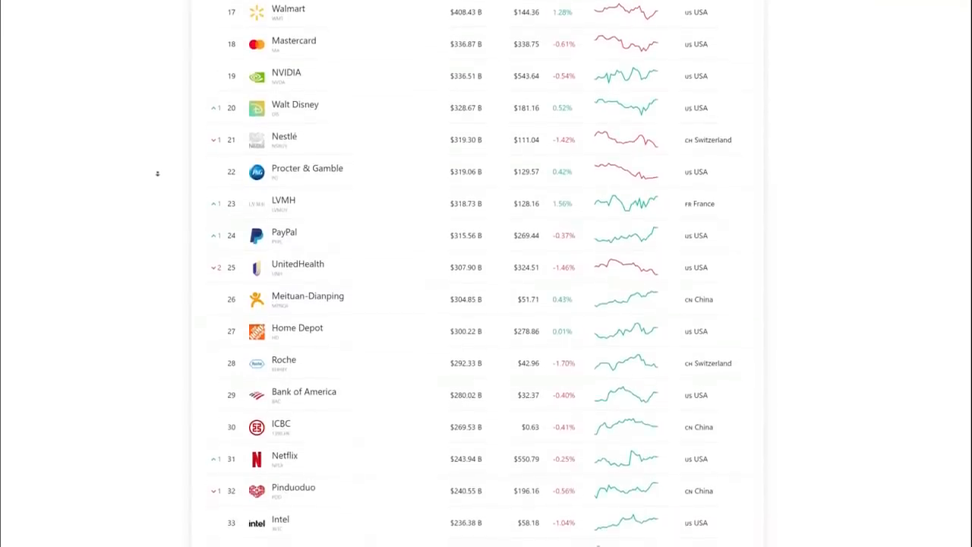
scroll("down", 3)
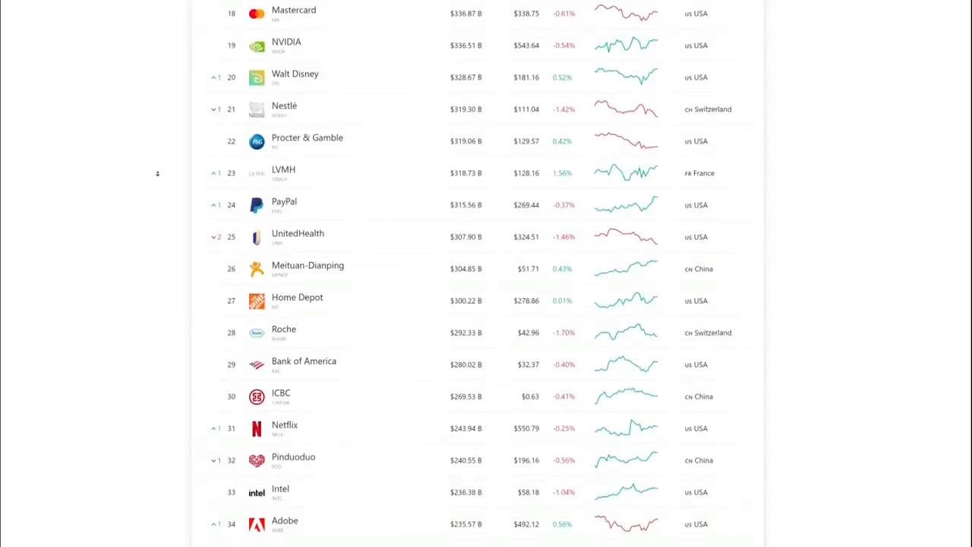
Read the ranking past rank 35 and bring up the Yahoo Finance MicroStrategy (MSTR) quote at $806.00.
scroll("down", 3)
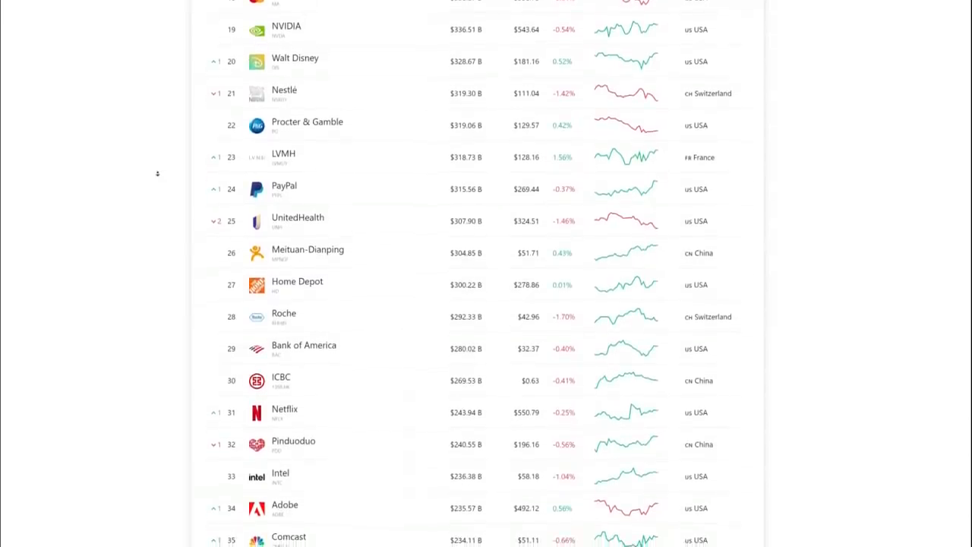
scroll("up", 3)
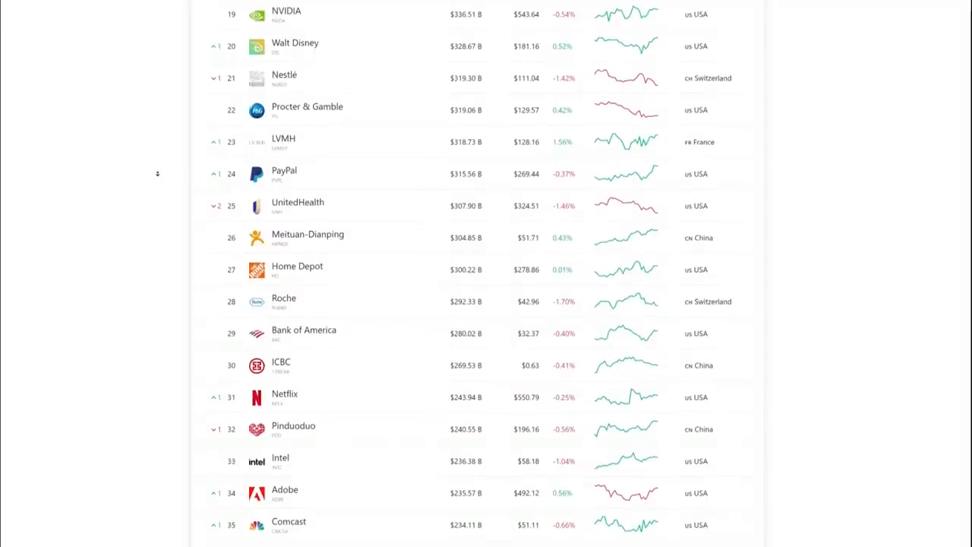
scroll("down", 3)
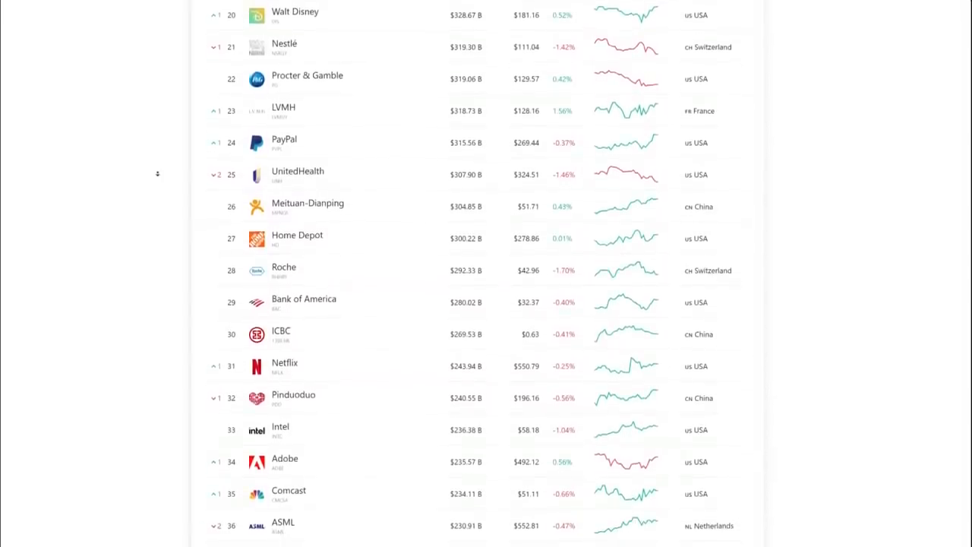
scroll("down", 3)
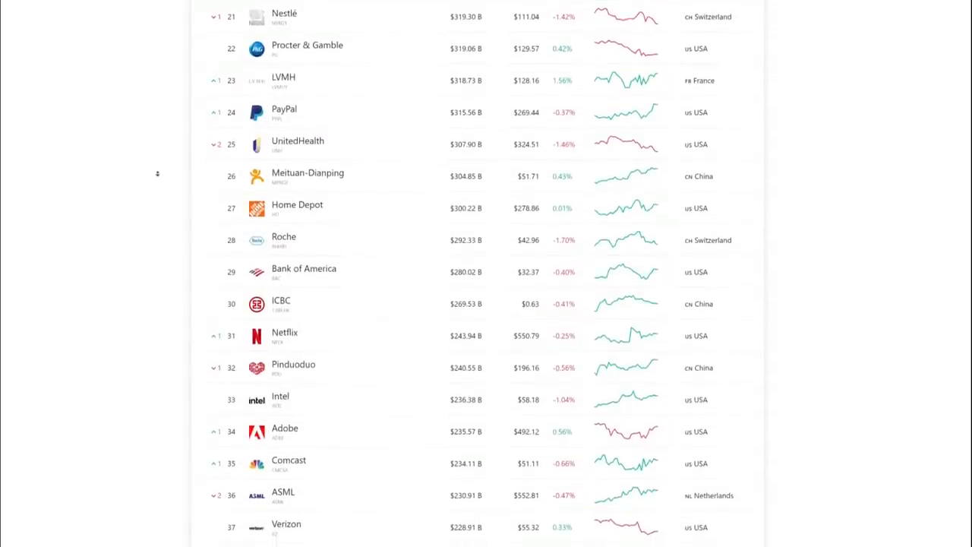
scroll("down", 3)
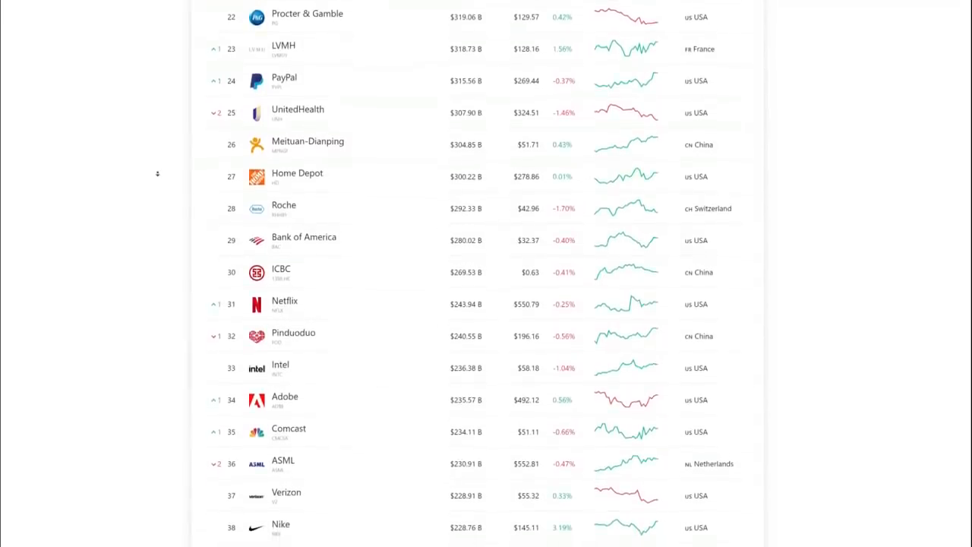
scroll("down", 3)
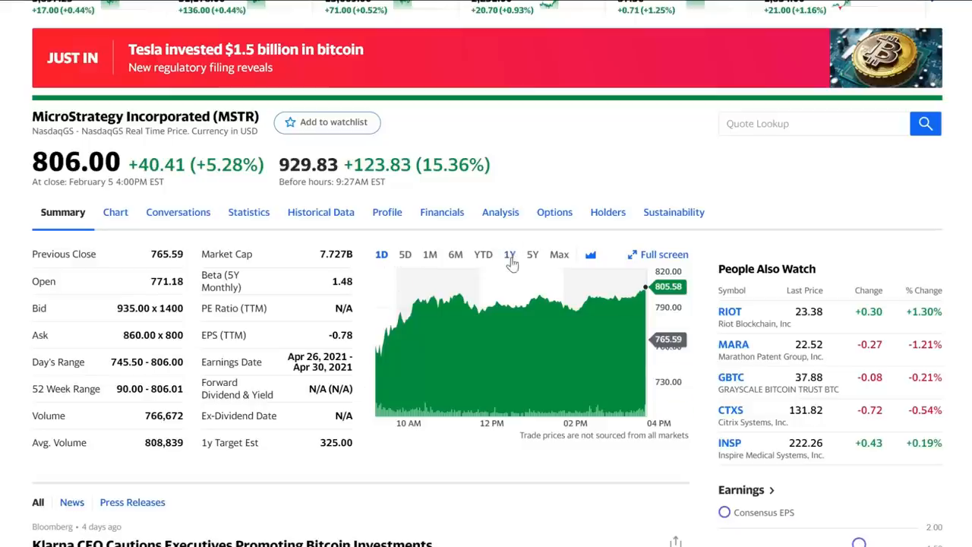
Review the MSTR price chart on Yahoo Finance, then return to the CompaniesMarketCap ranking.
left_click(509, 255)
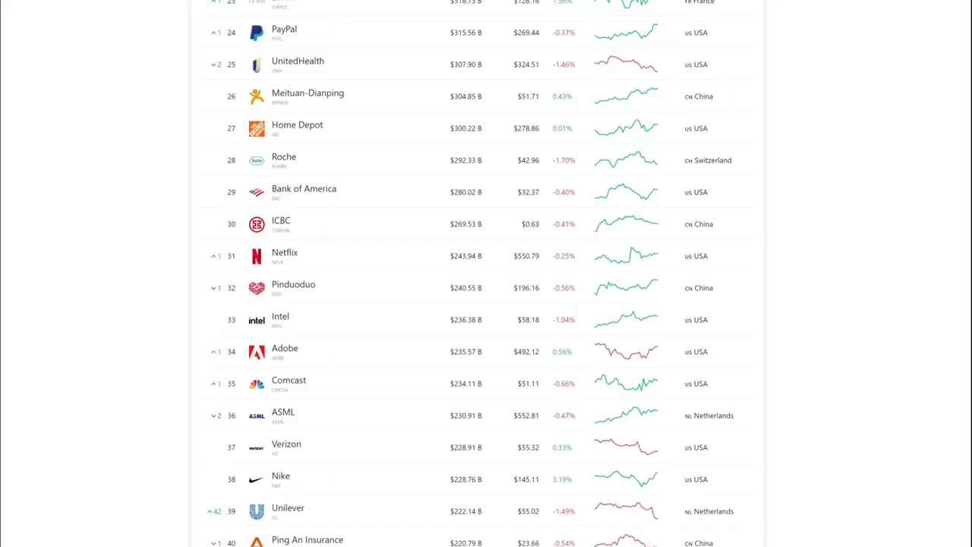
Return to the top of the ranking showing Apple first and Tesla seventh at about $807 billion.
scroll("up", 3)
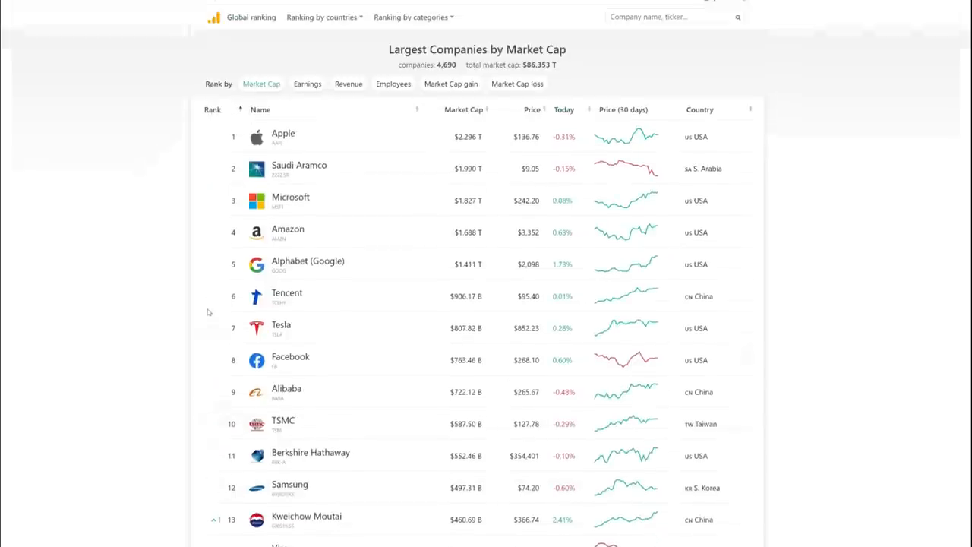
scroll("down", 3)
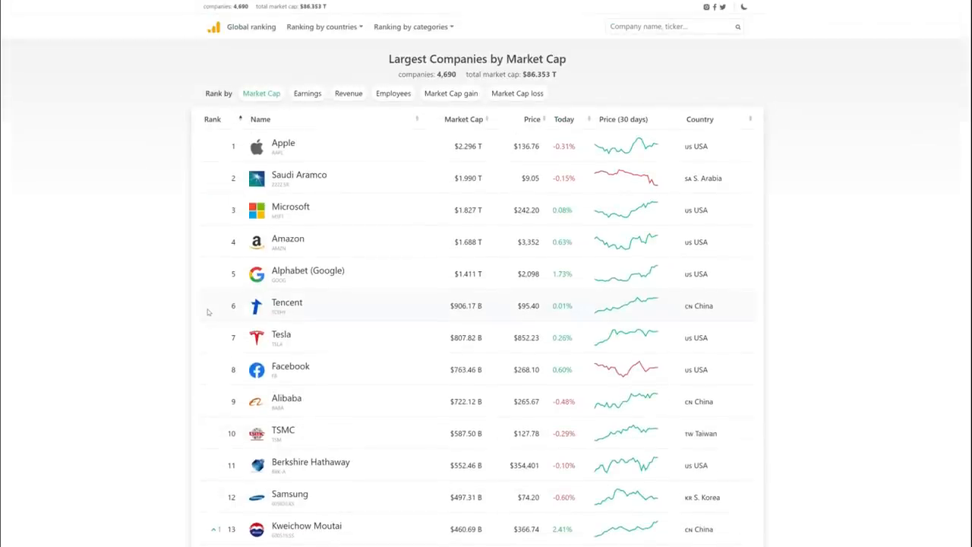
mouse_move(143, 325)
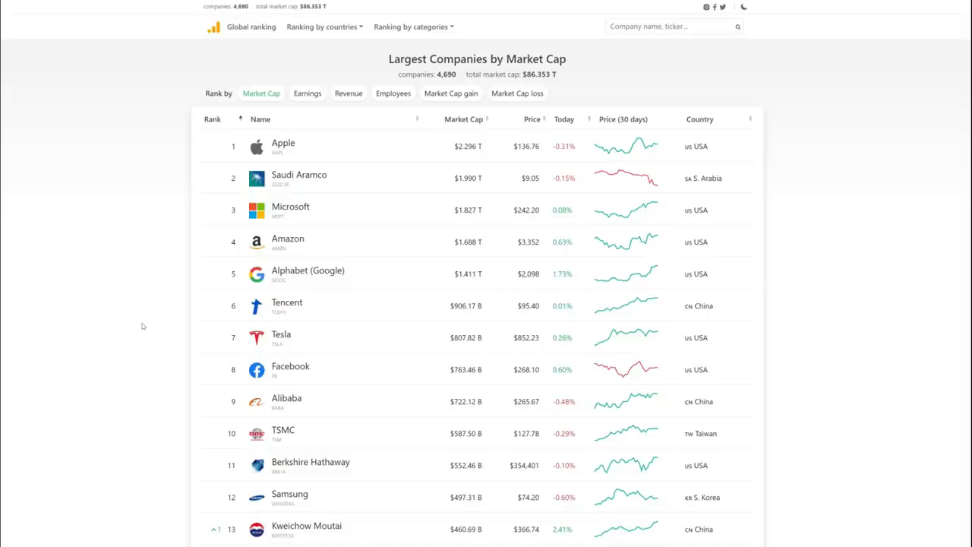